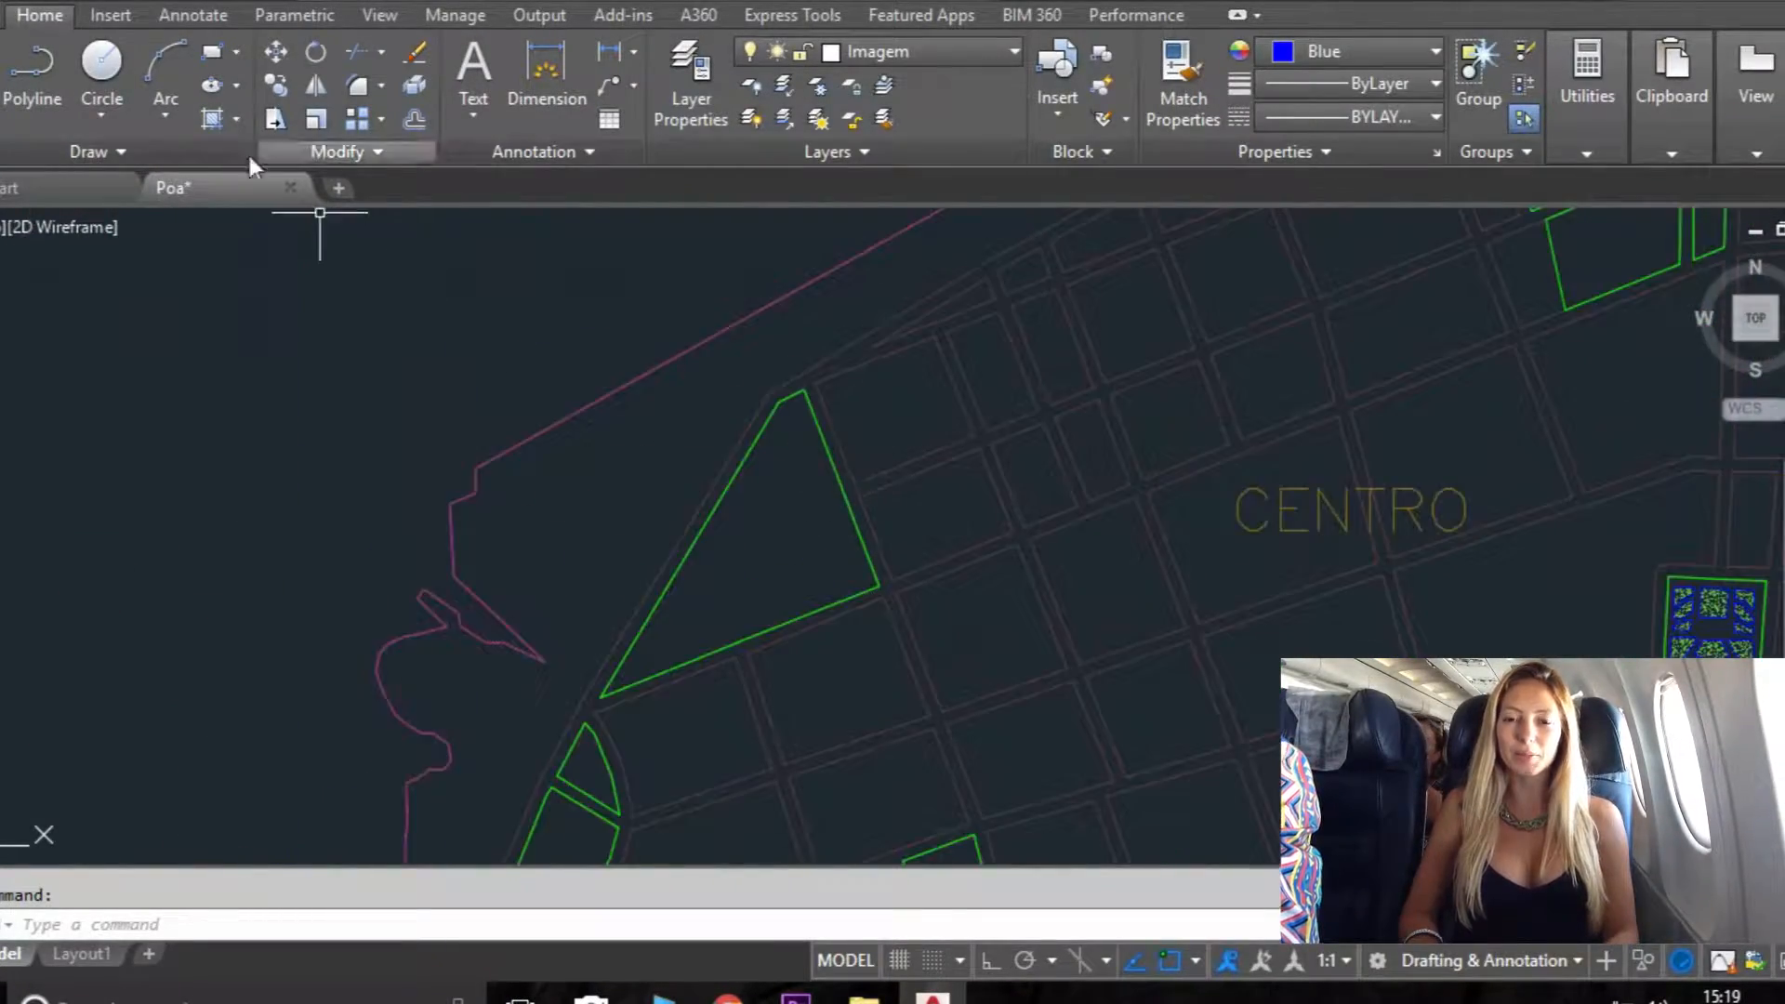
# Step: Attach the Praça edgar schneider map image file as a reference in the drawing
pyautogui.click(110, 15)
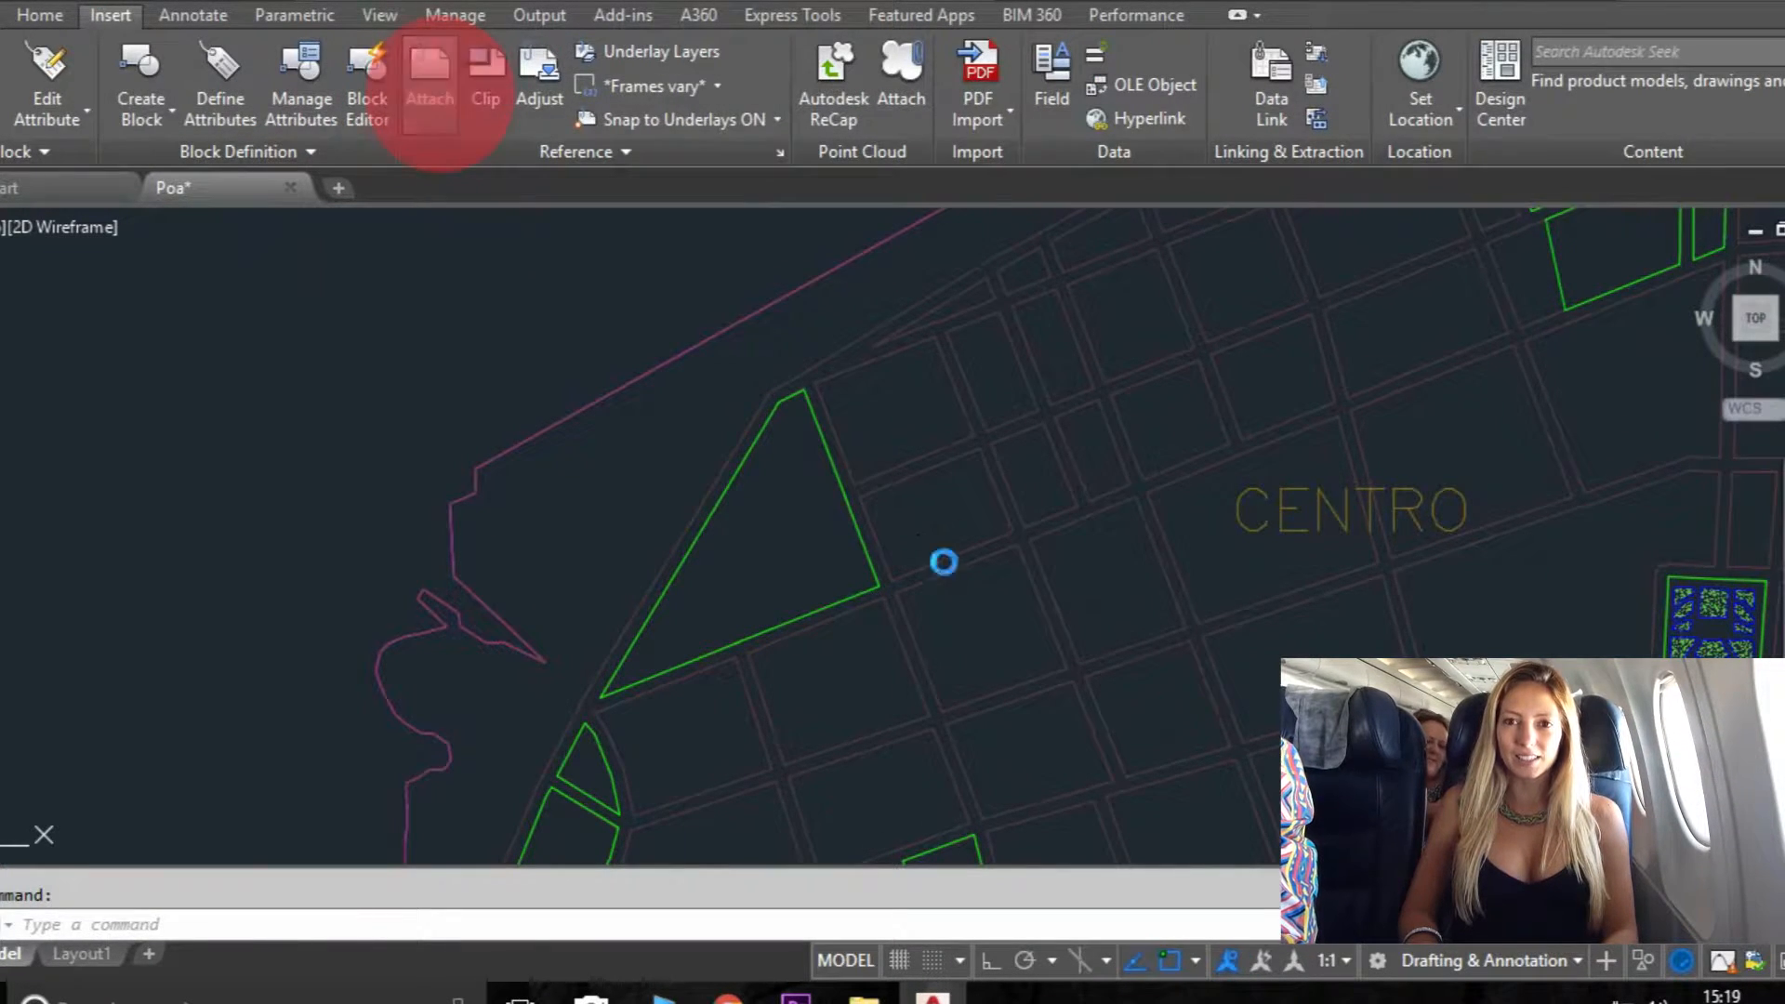
pyautogui.click(429, 80)
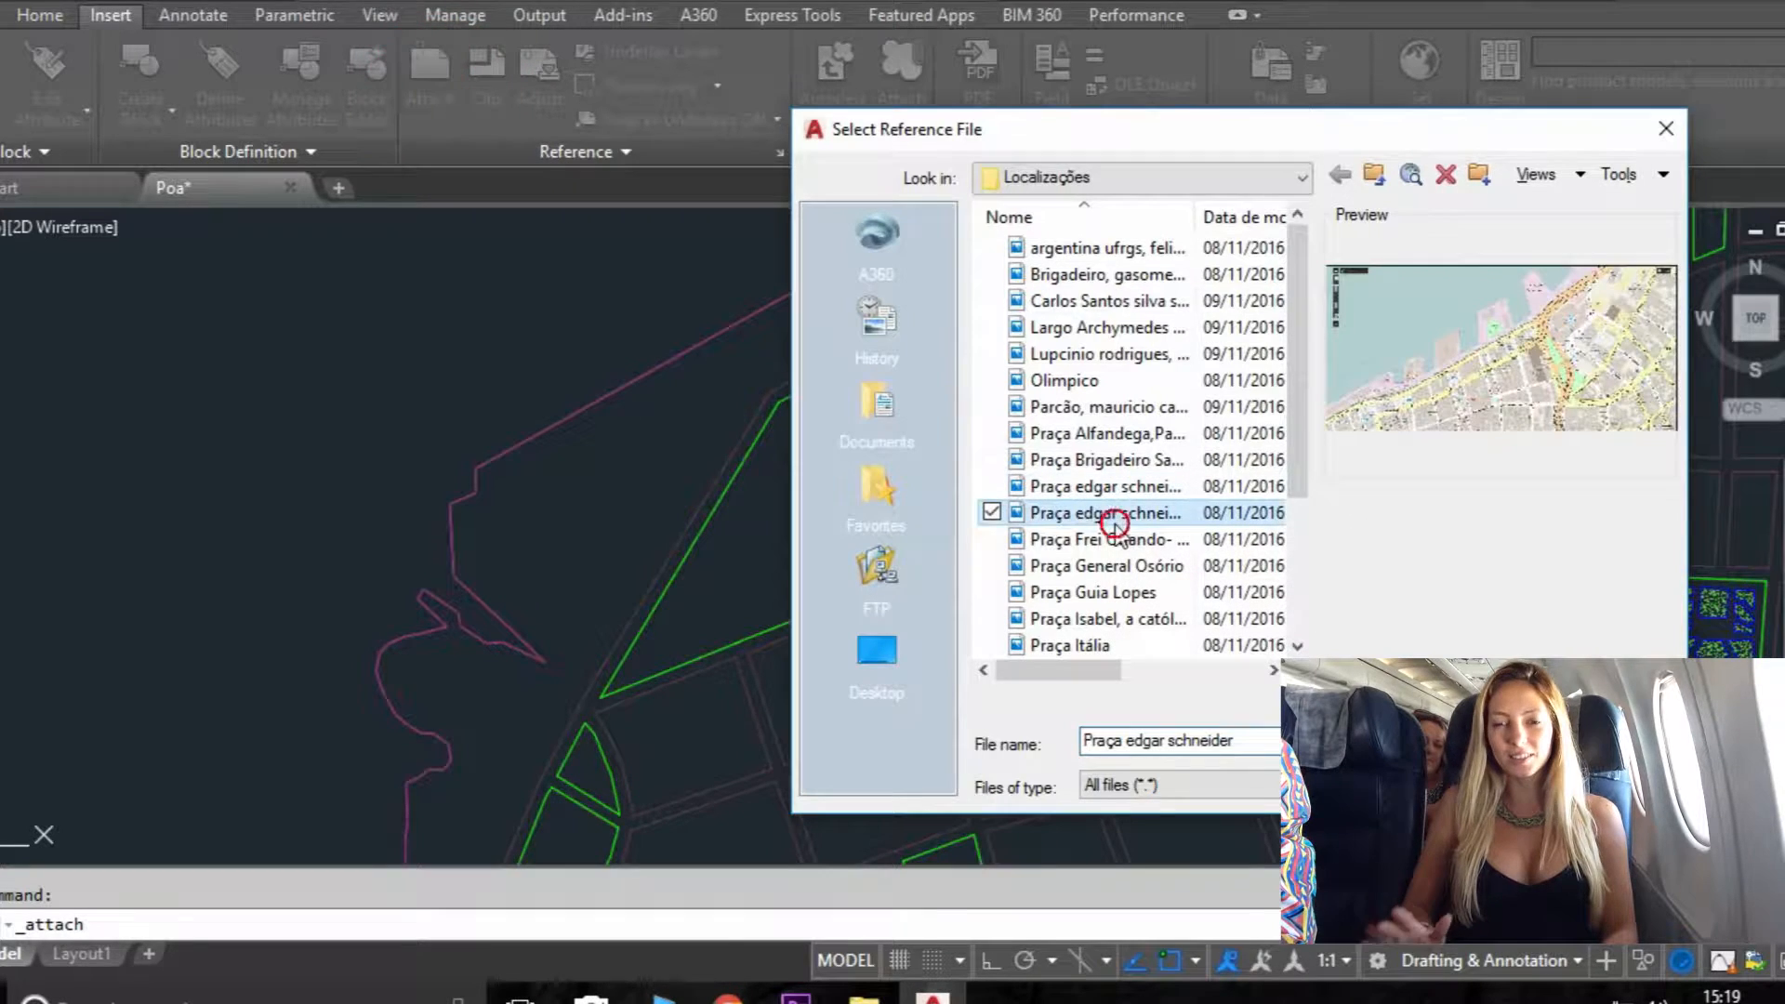
pyautogui.click(1104, 326)
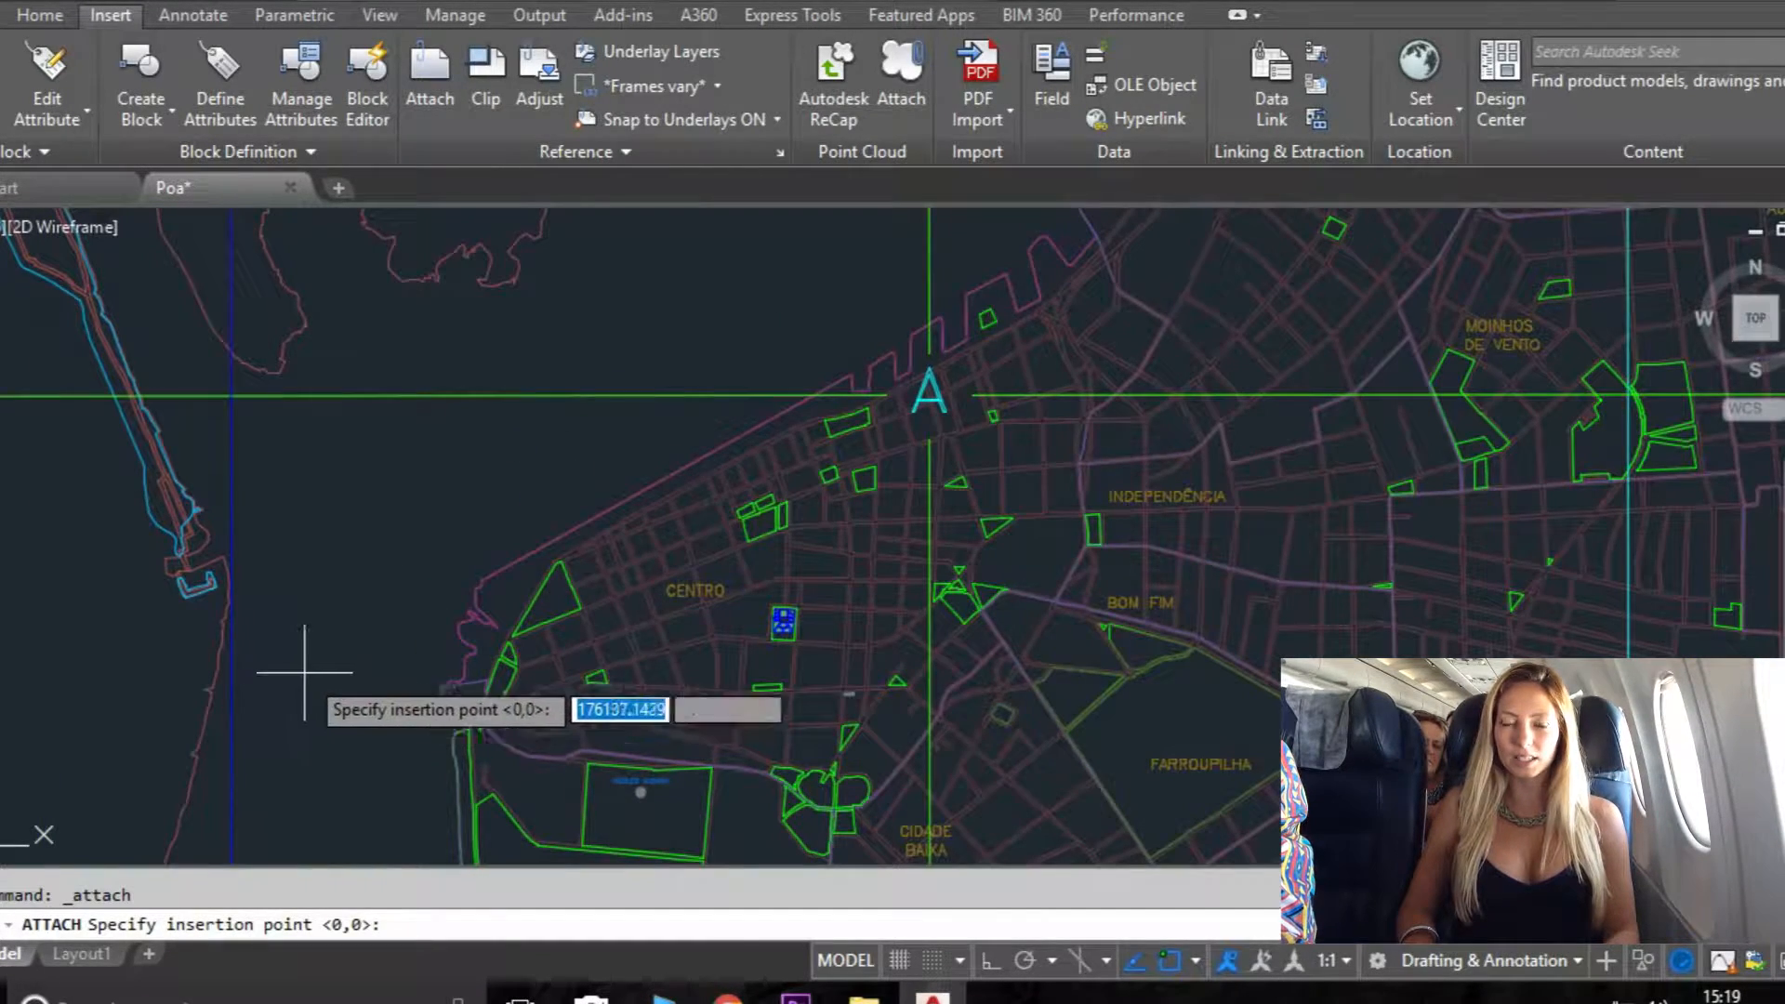
# Step: Pick the insertion point for the street-map image on the city map
pyautogui.click(277, 675)
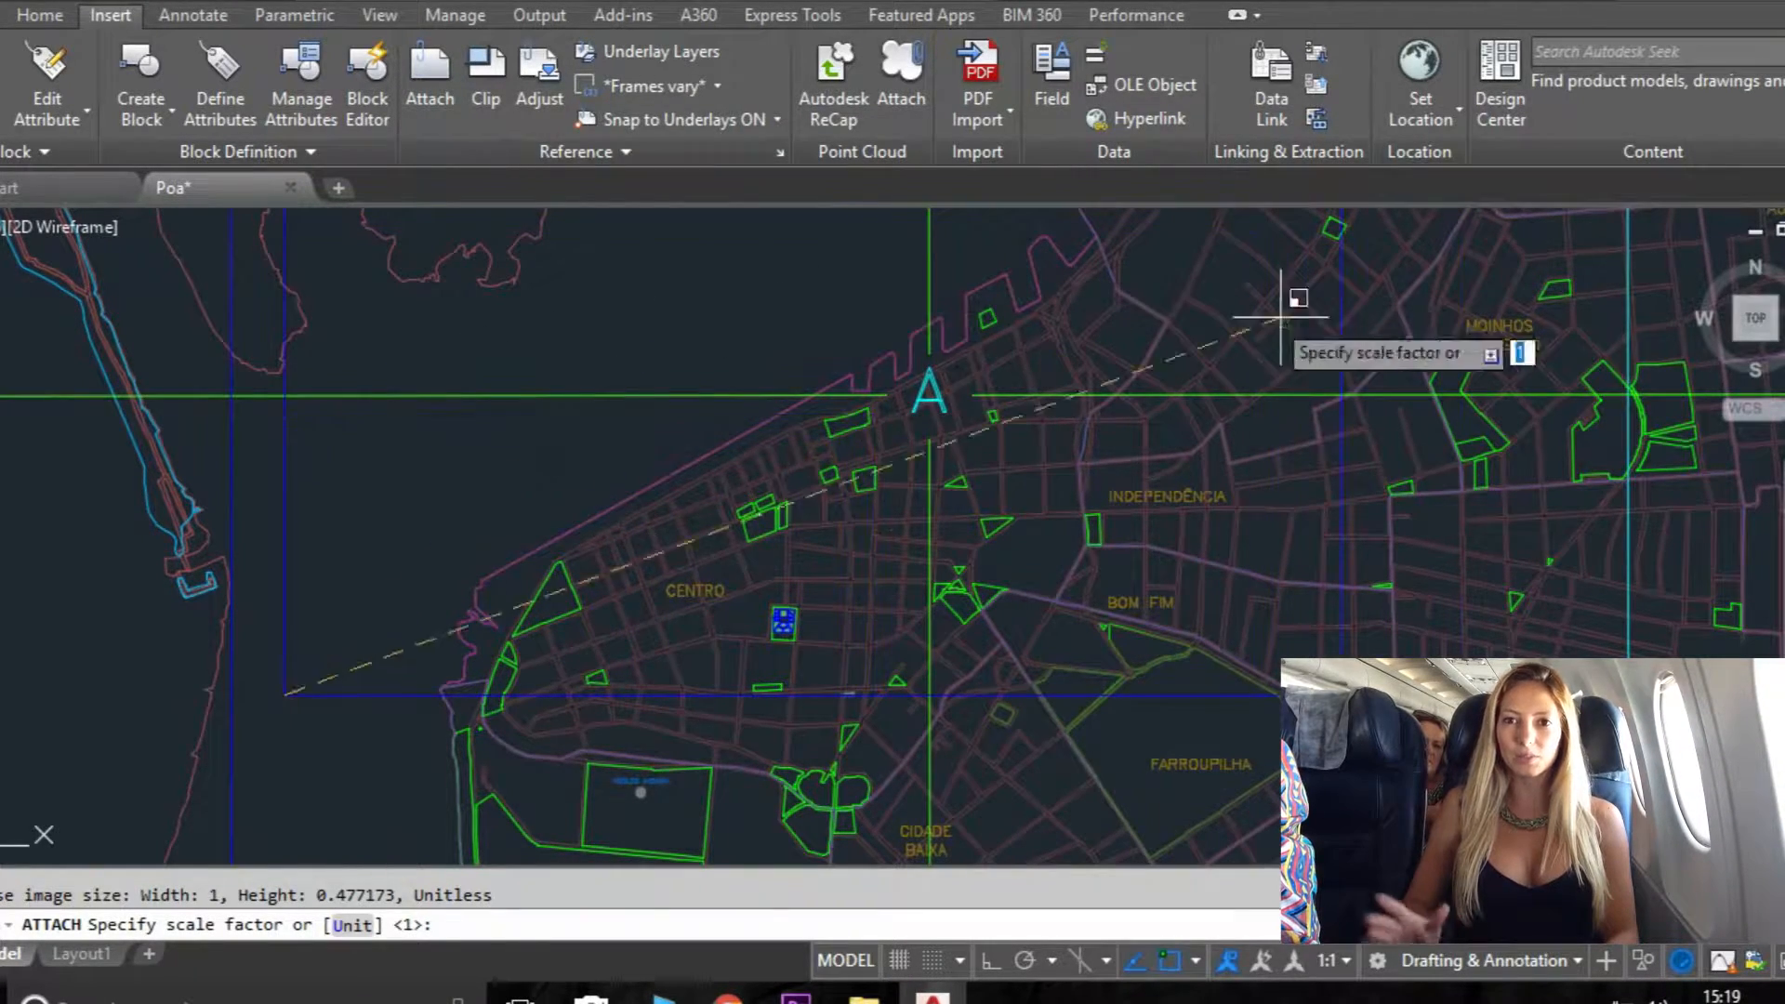
pyautogui.moveTo(742, 265)
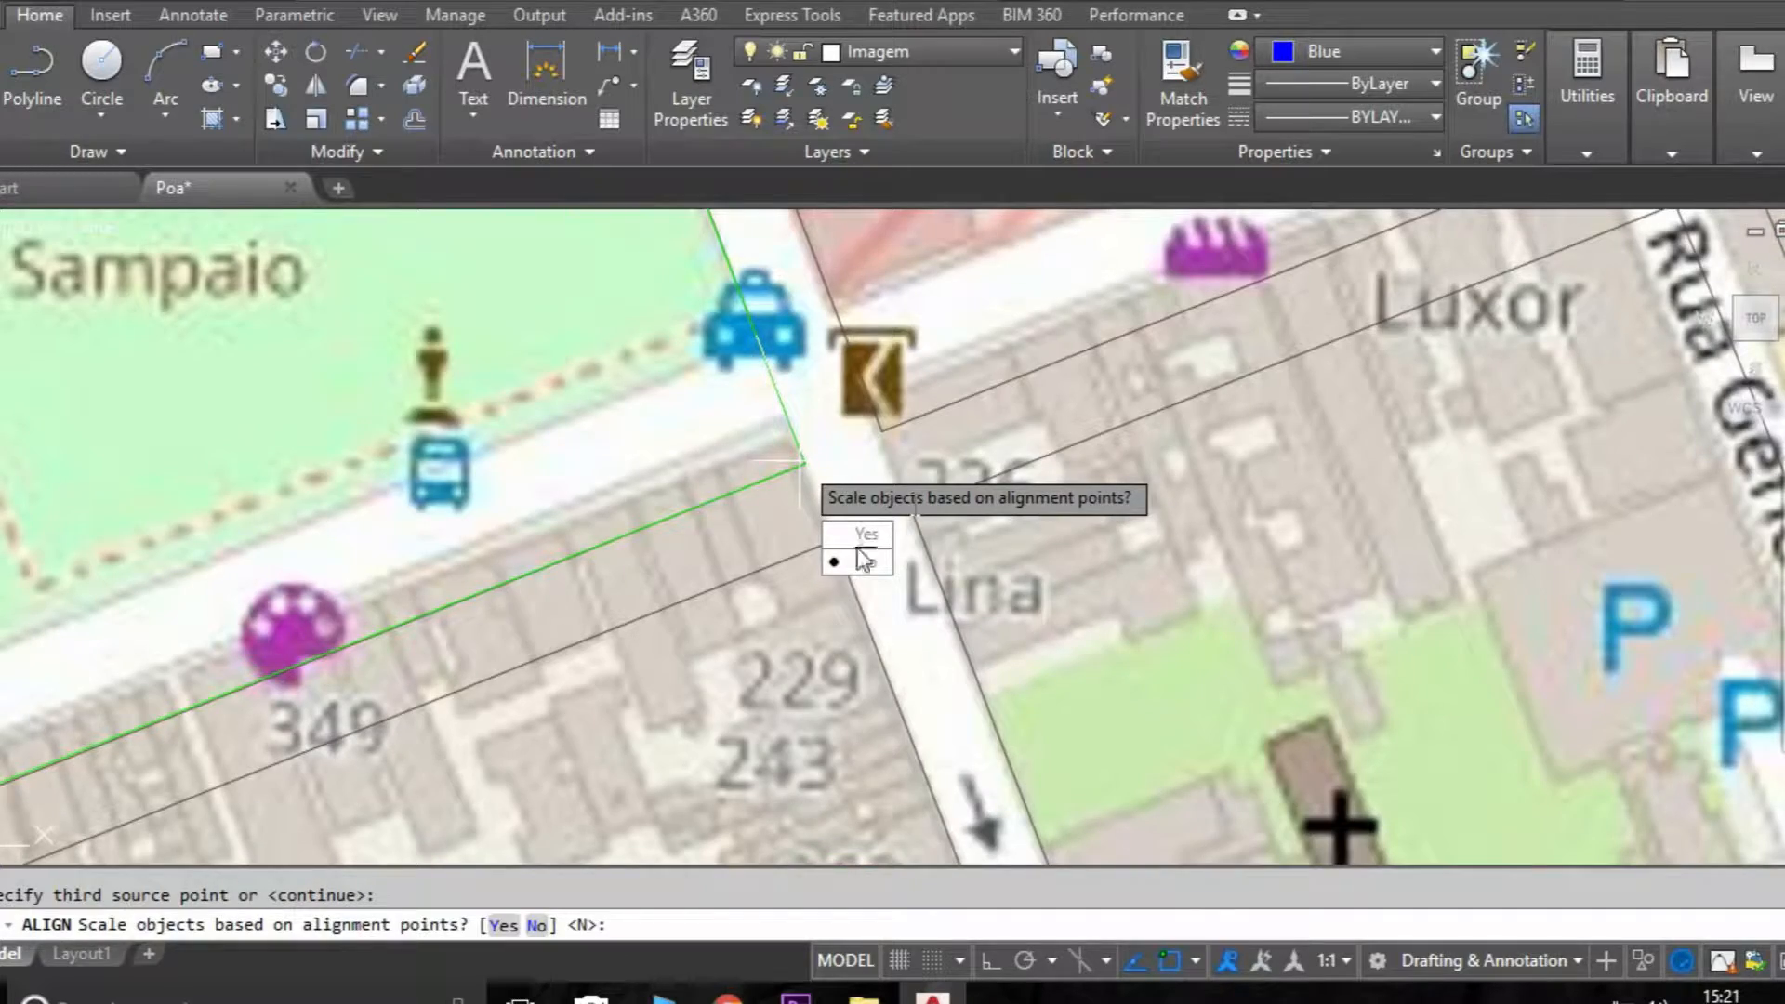
# Step: Scale the image by the alignment points, then enter XL for a construction line
pyautogui.click(865, 533)
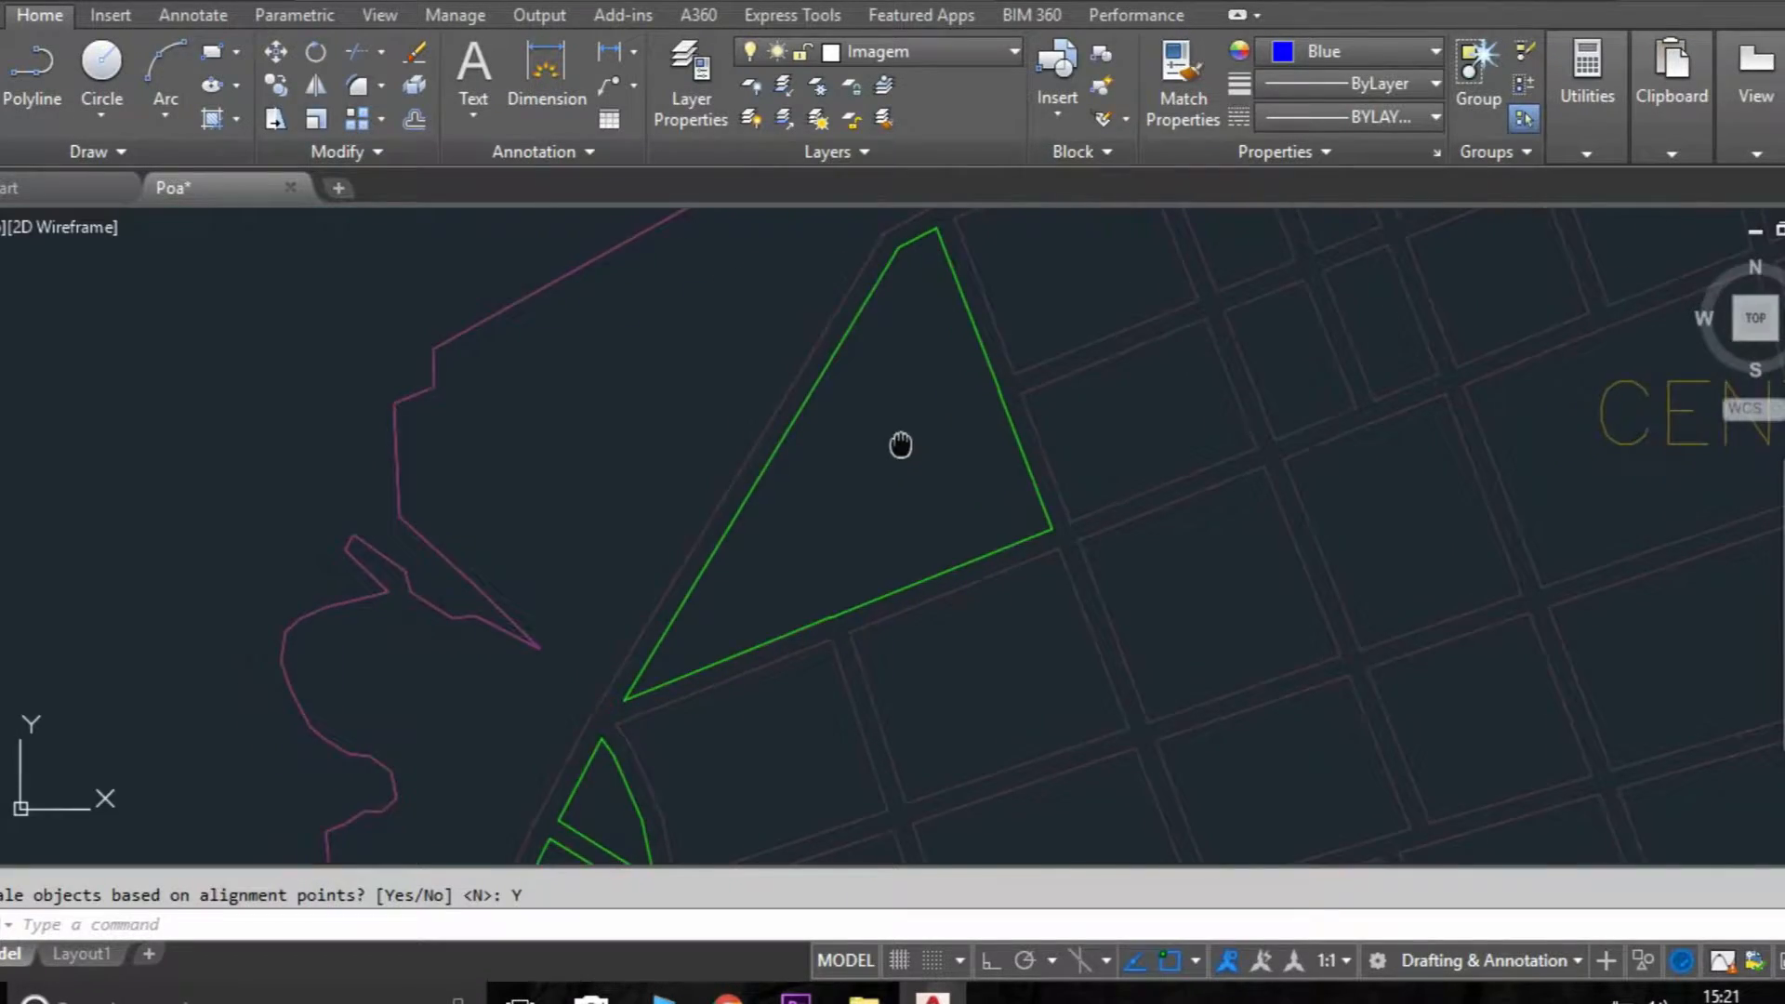
pyautogui.write('XL')
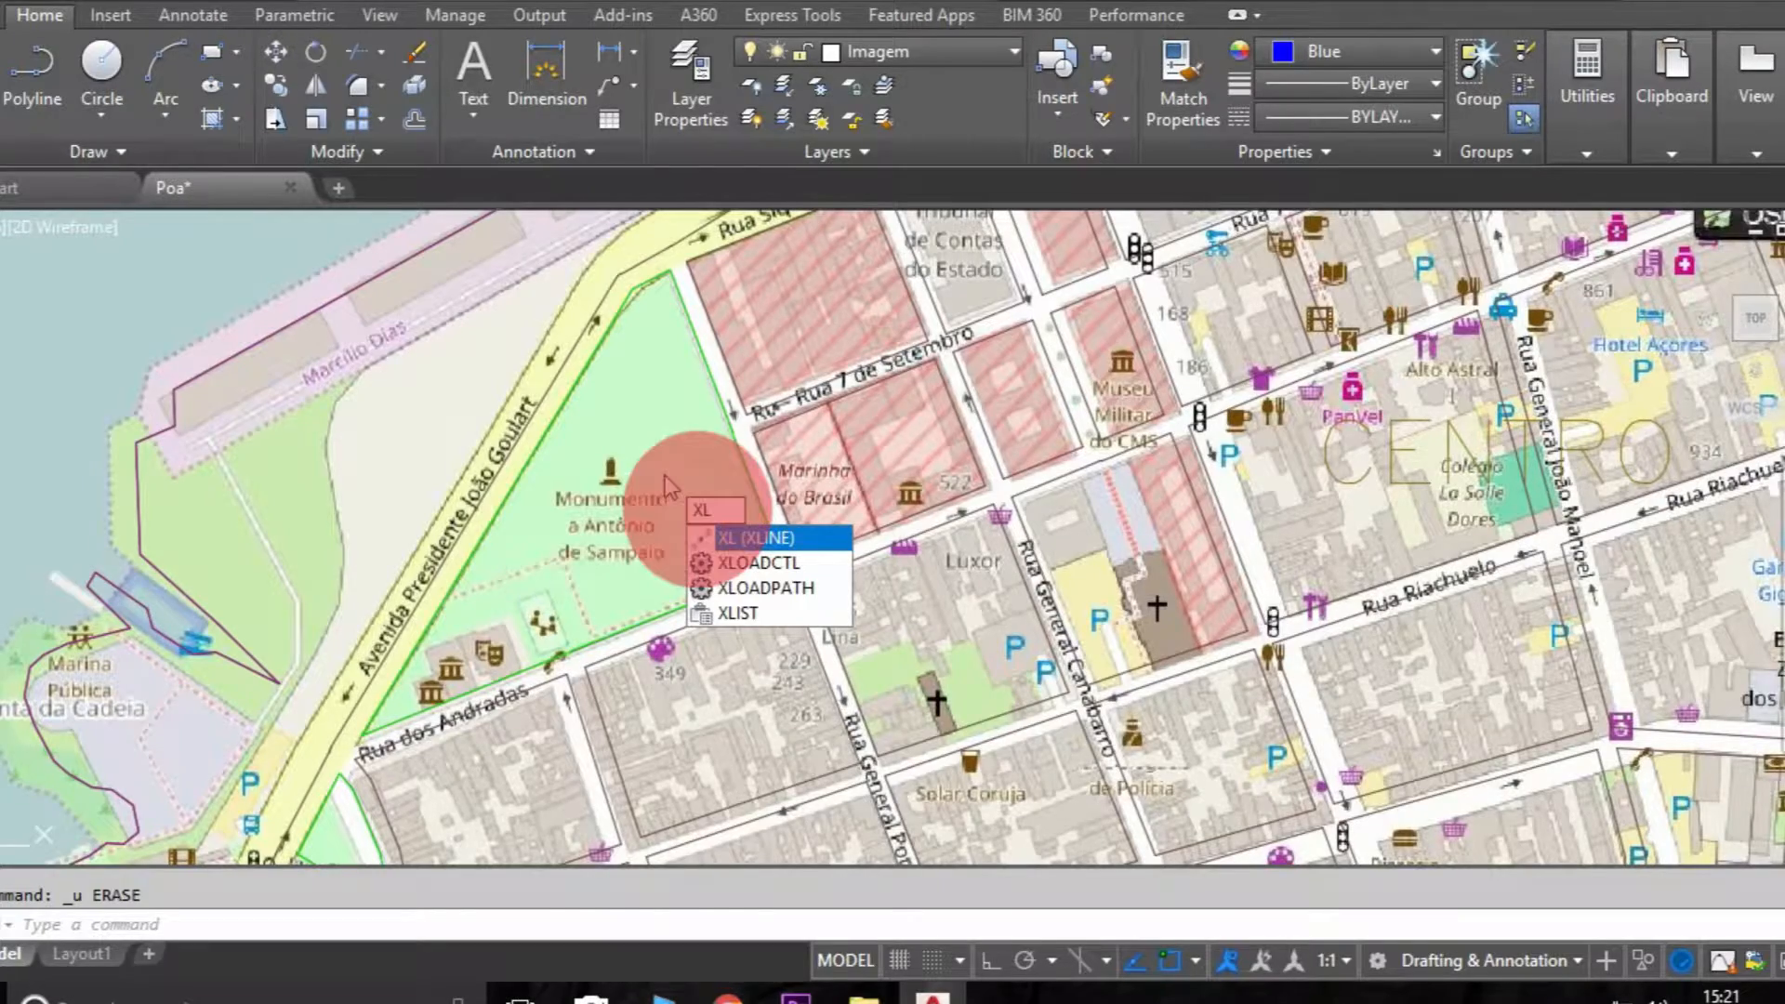
# Step: Draw a construction line along the plaza edge, offset copies at 20, plus a crossing line
pyautogui.click(755, 537)
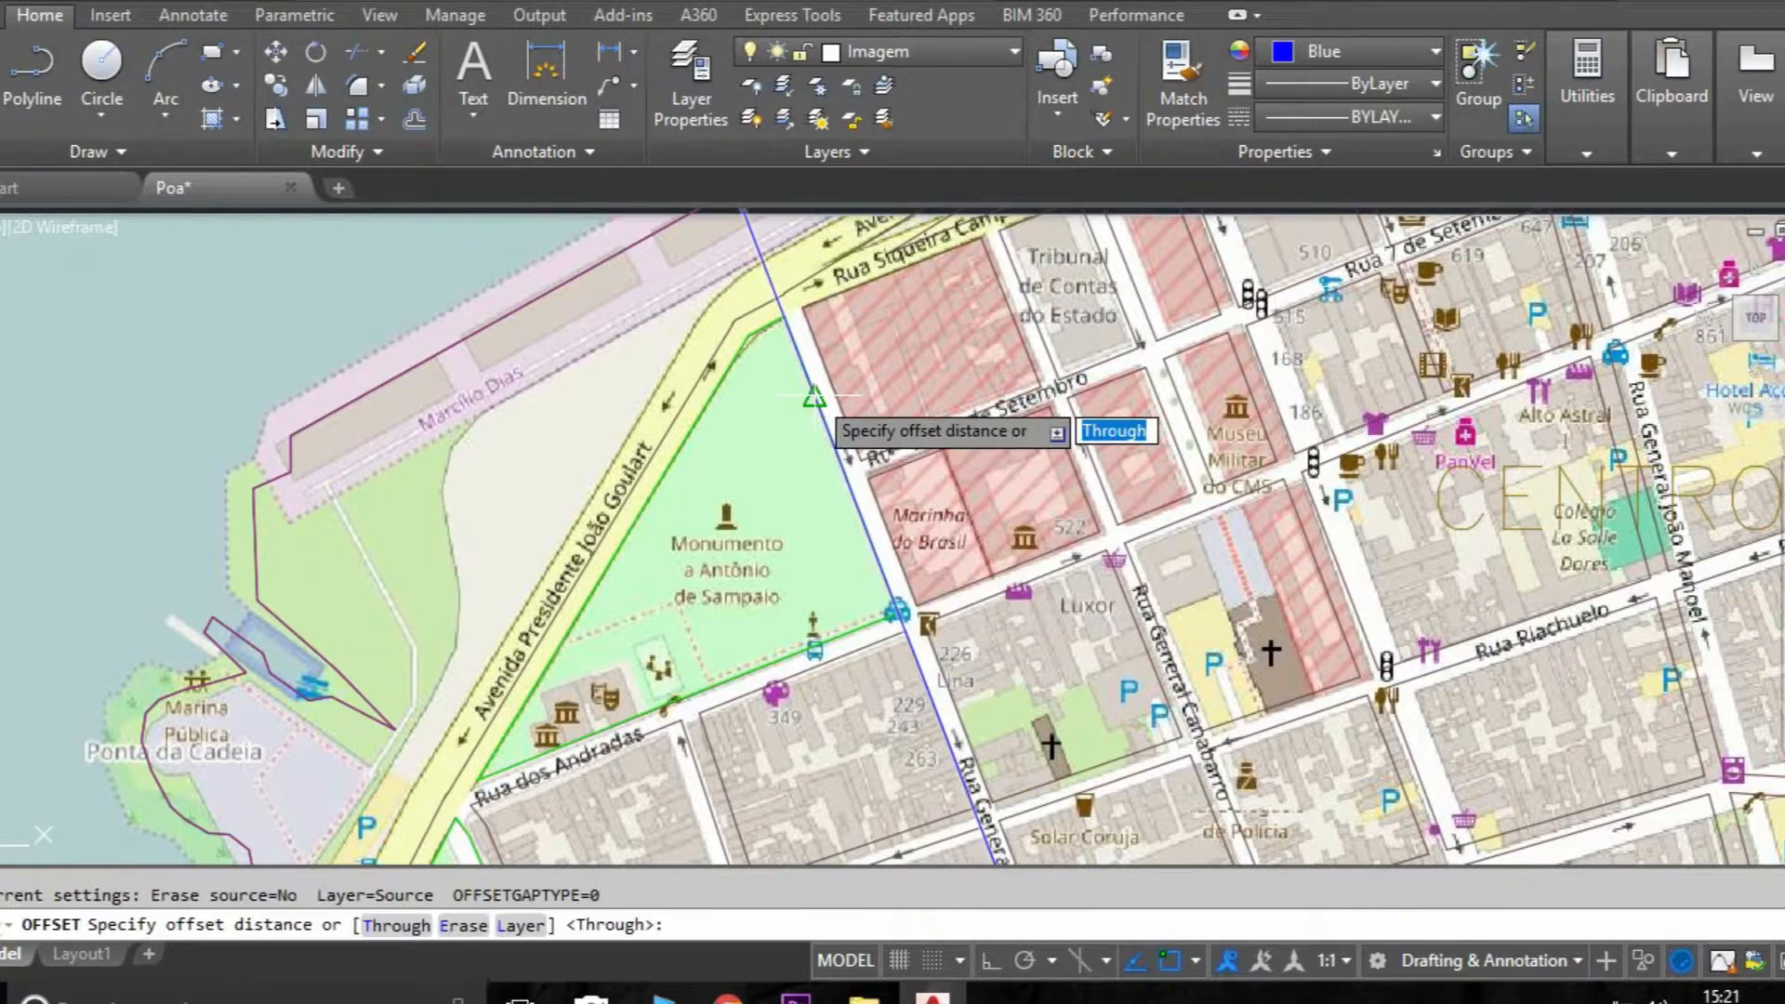
pyautogui.write('20')
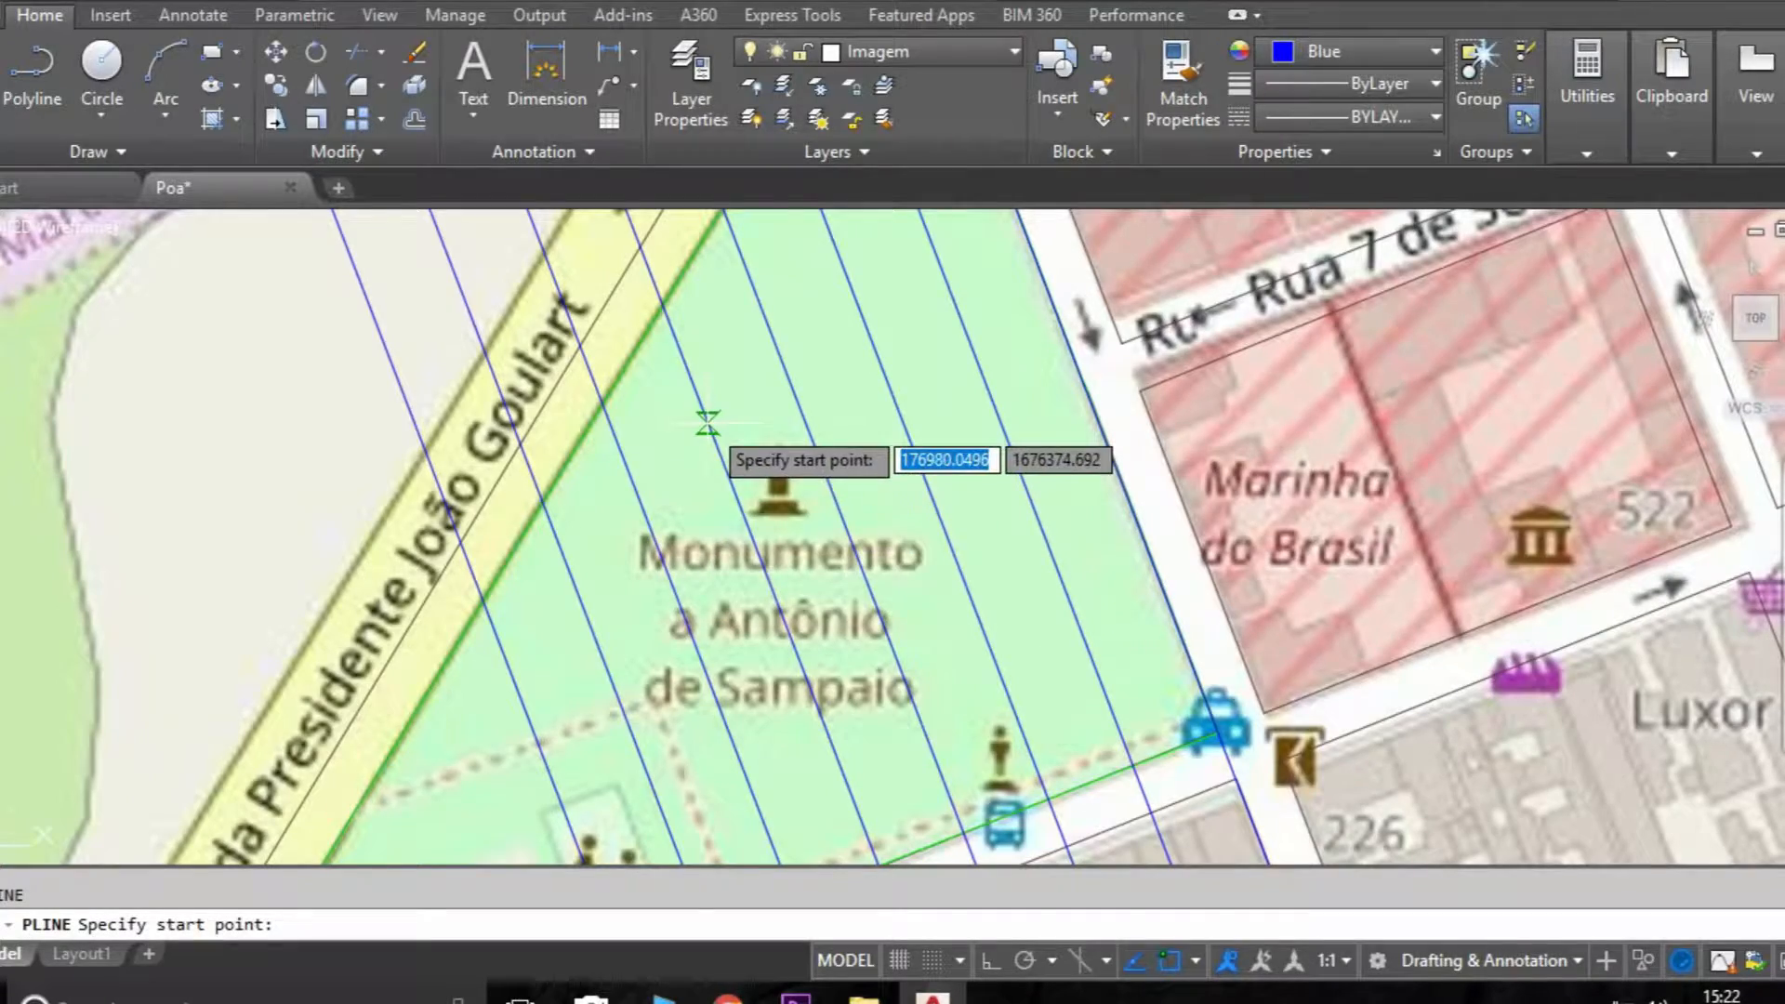
pyautogui.press('Escape')
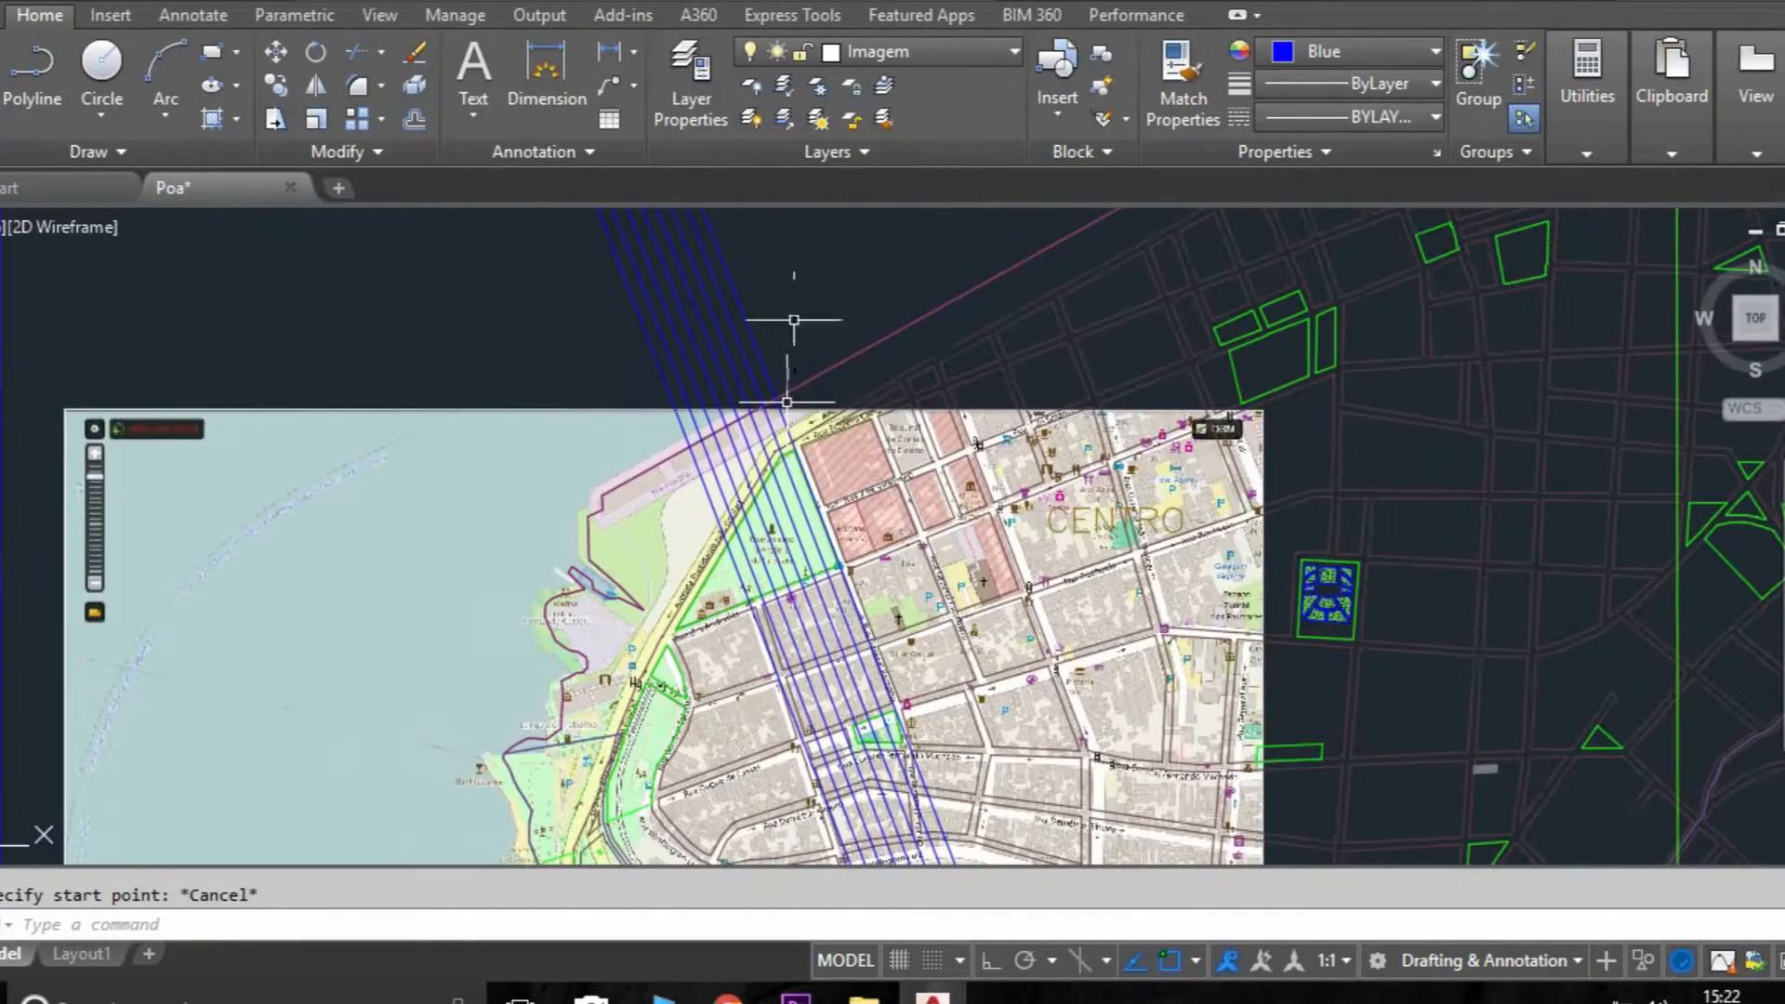
pyautogui.scroll(3)
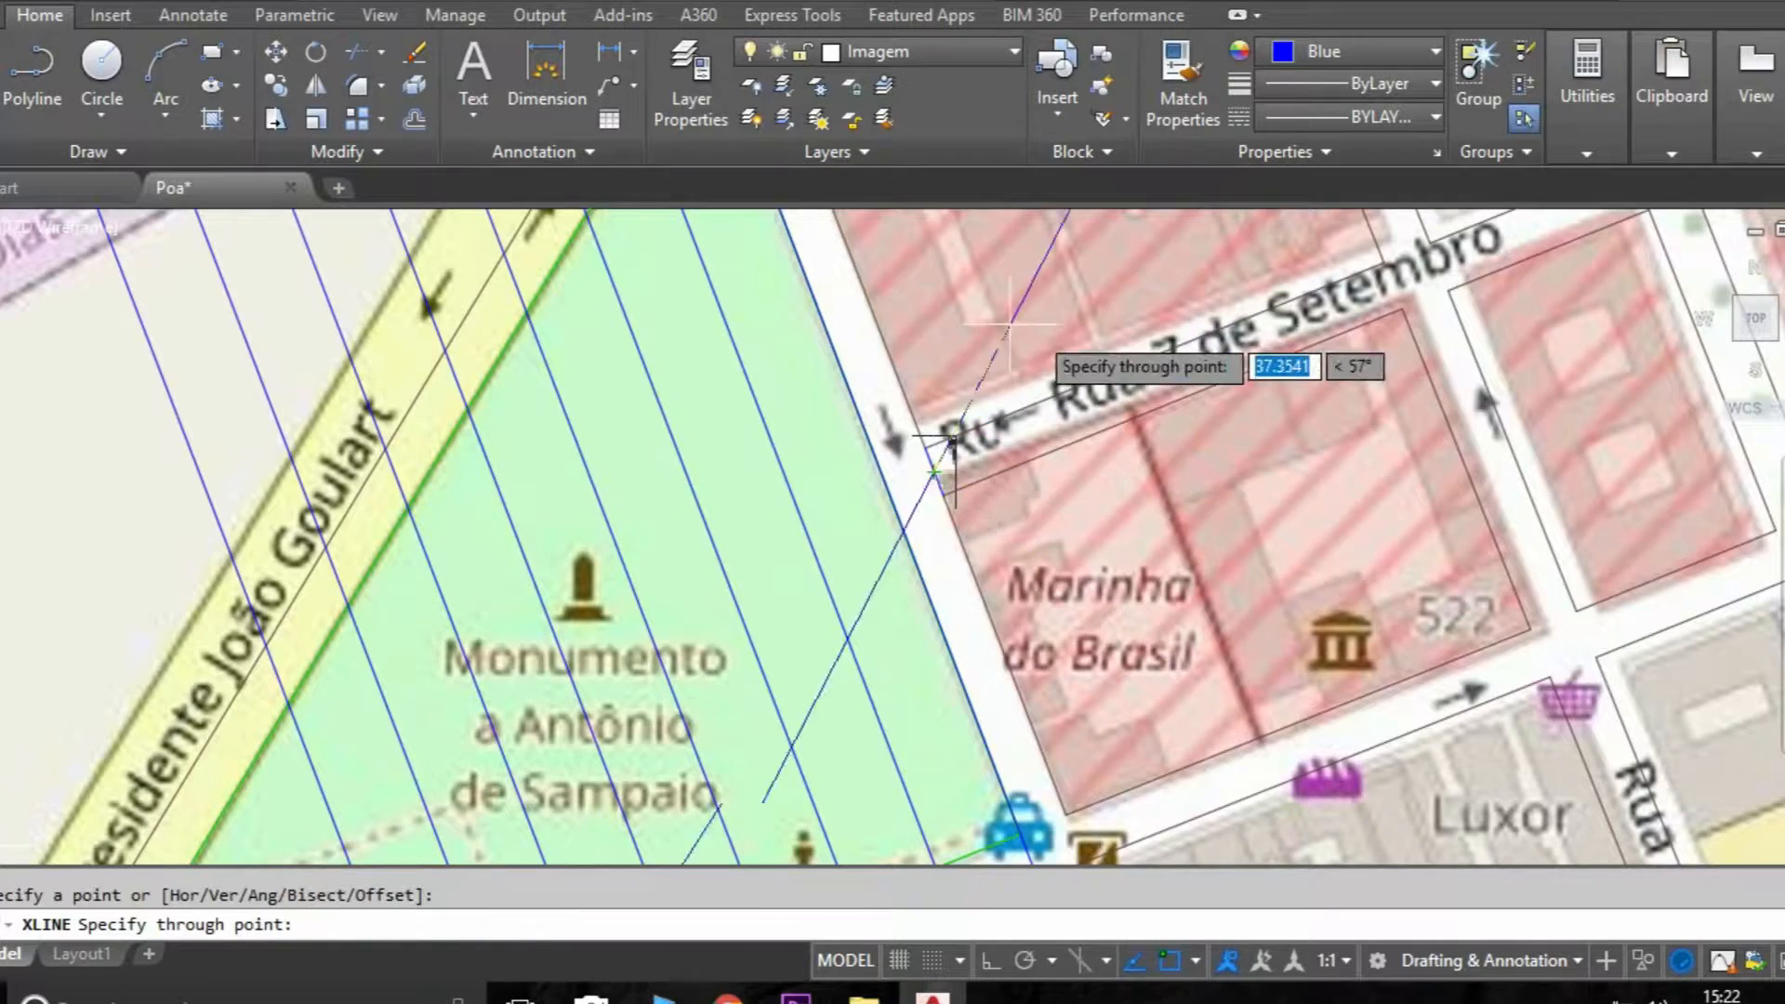
pyautogui.press('Escape')
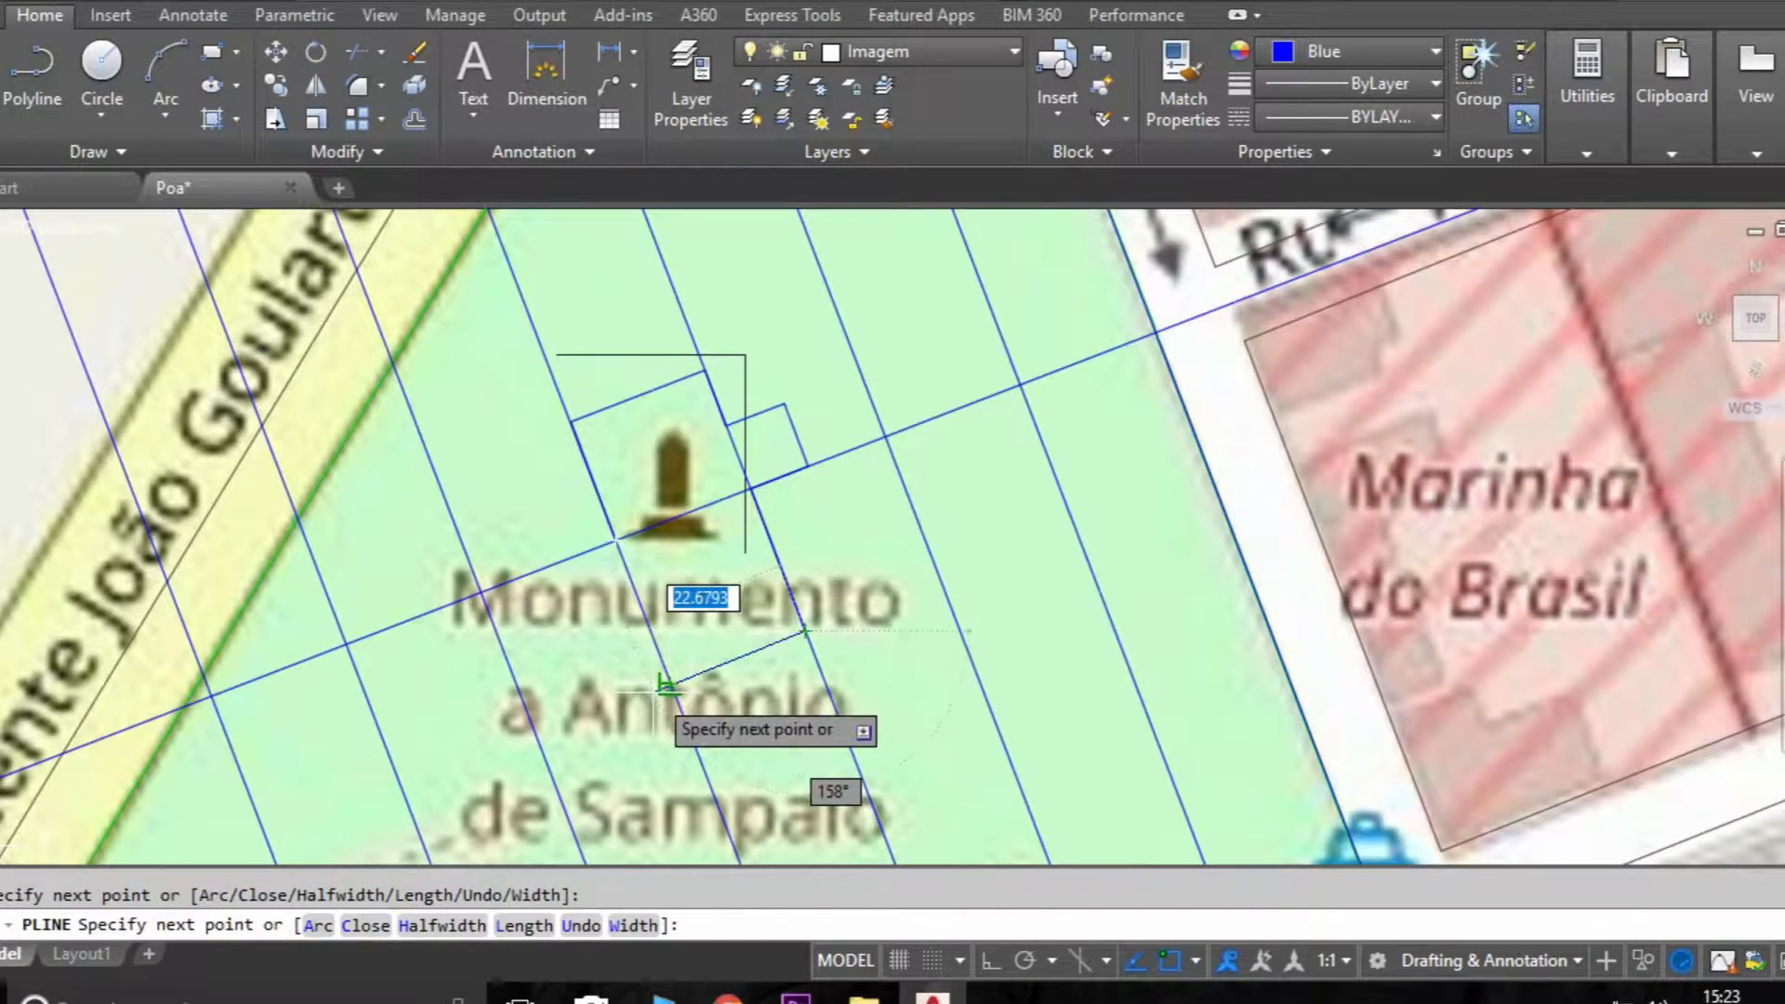
# Step: Finish the closed garden-bed polyline beside the monument and enter MI to mirror it
pyautogui.press('Escape')
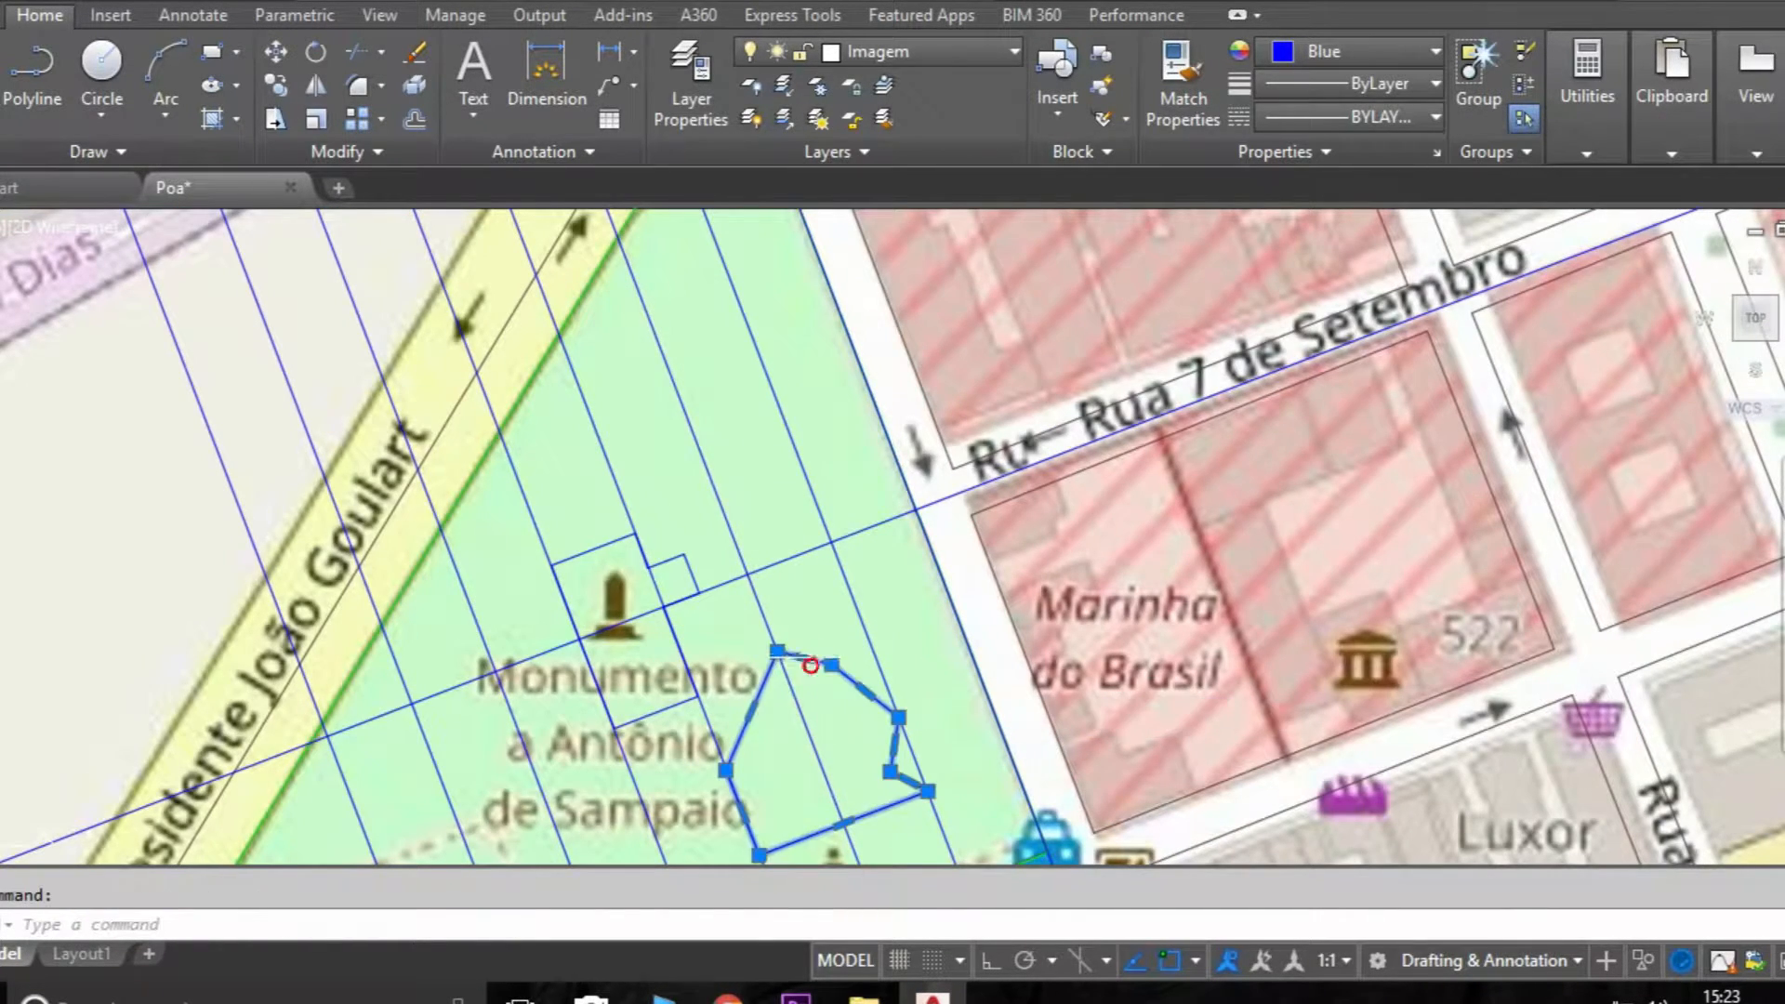
pyautogui.write('MI')
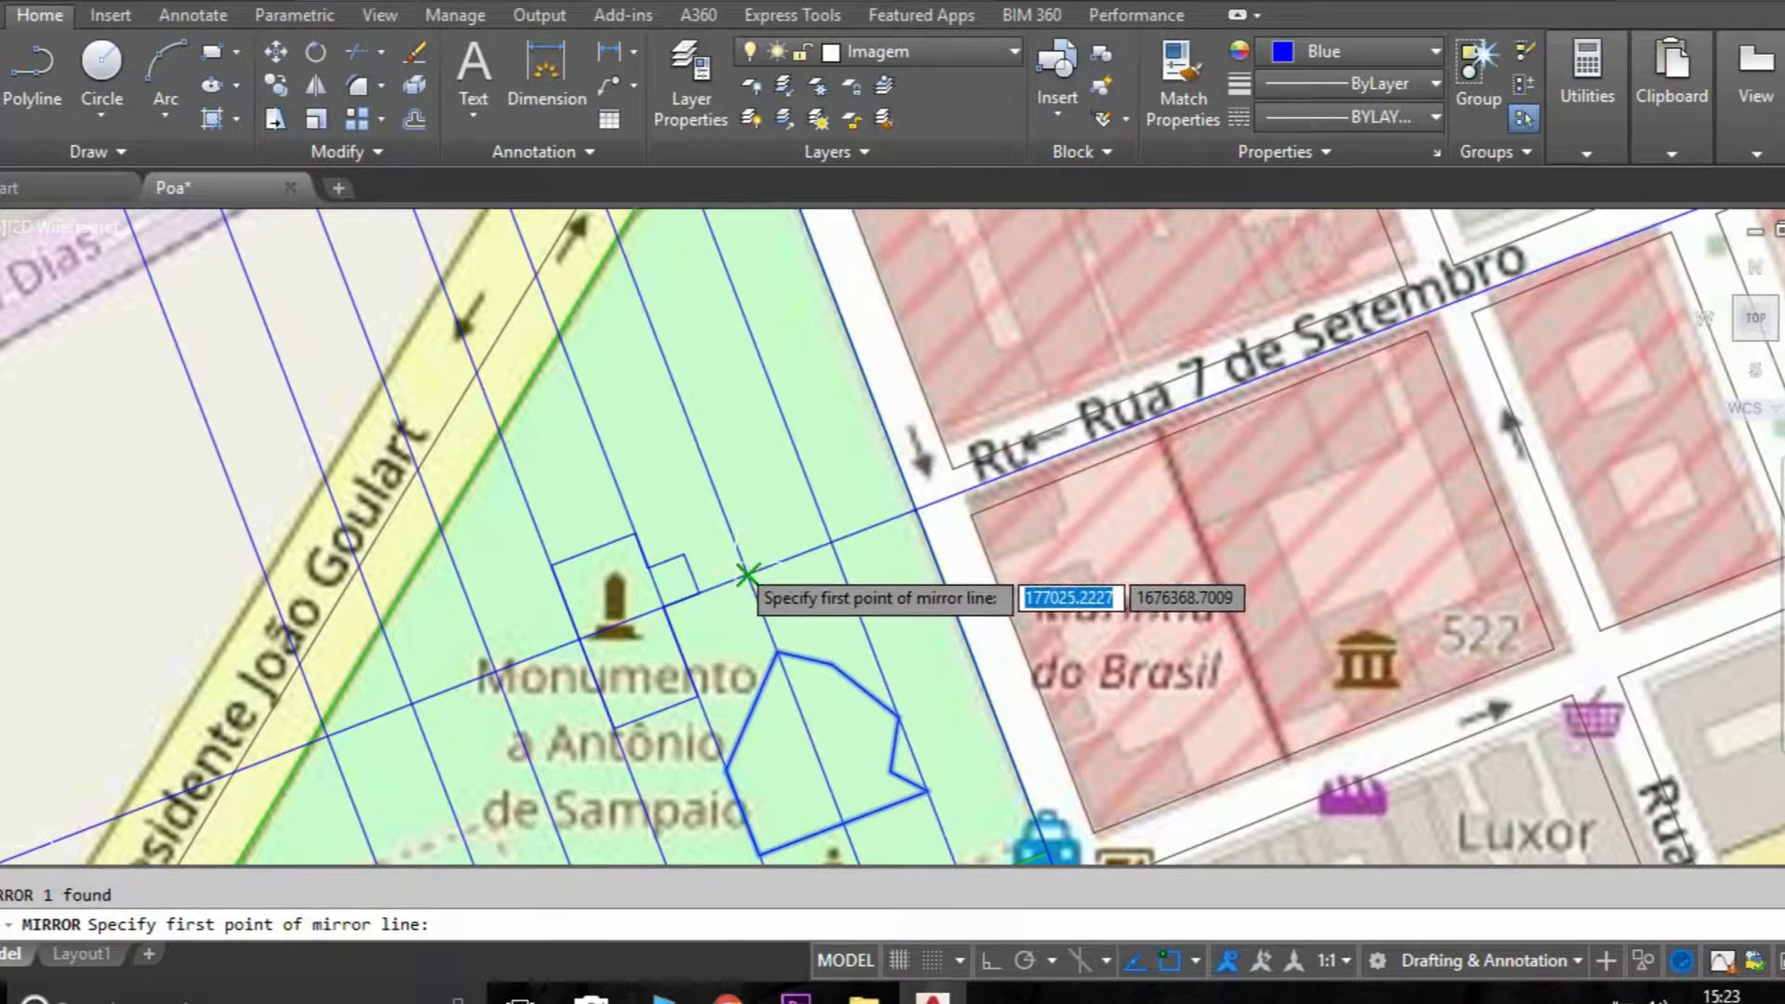
# Step: Mirror the garden-bed outline across a two-point axis and stretch a corner to reshape it
pyautogui.click(746, 574)
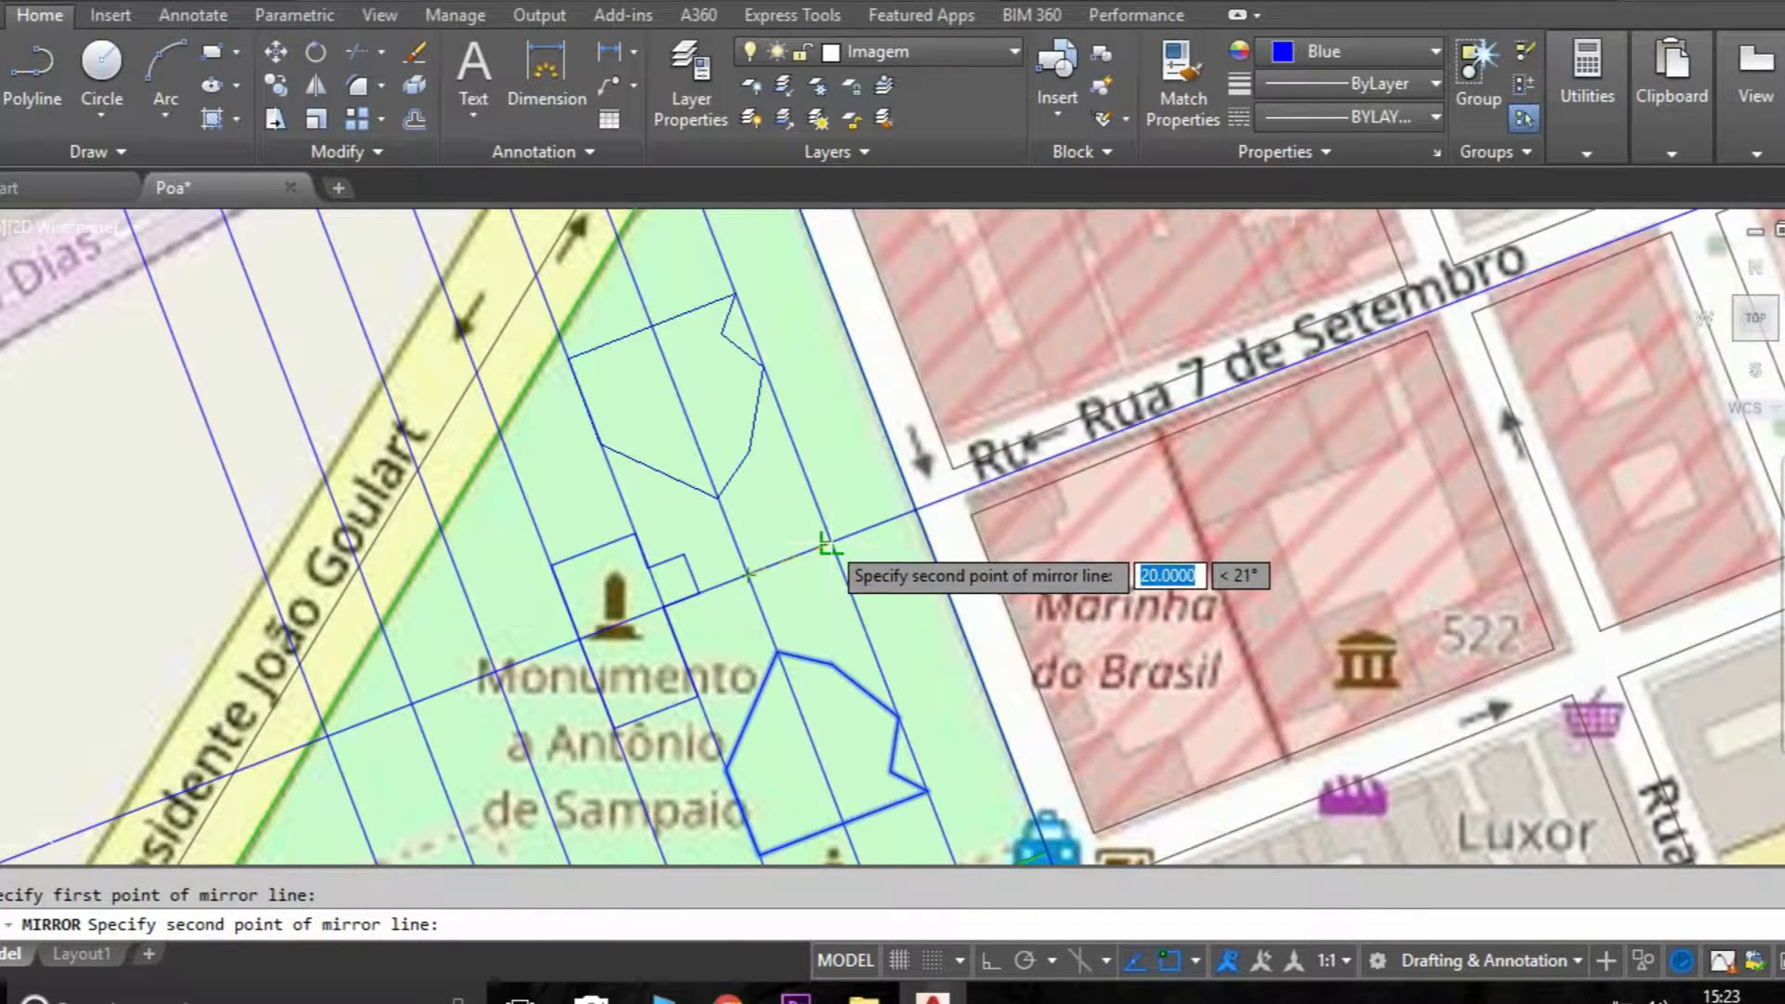
pyautogui.click(828, 546)
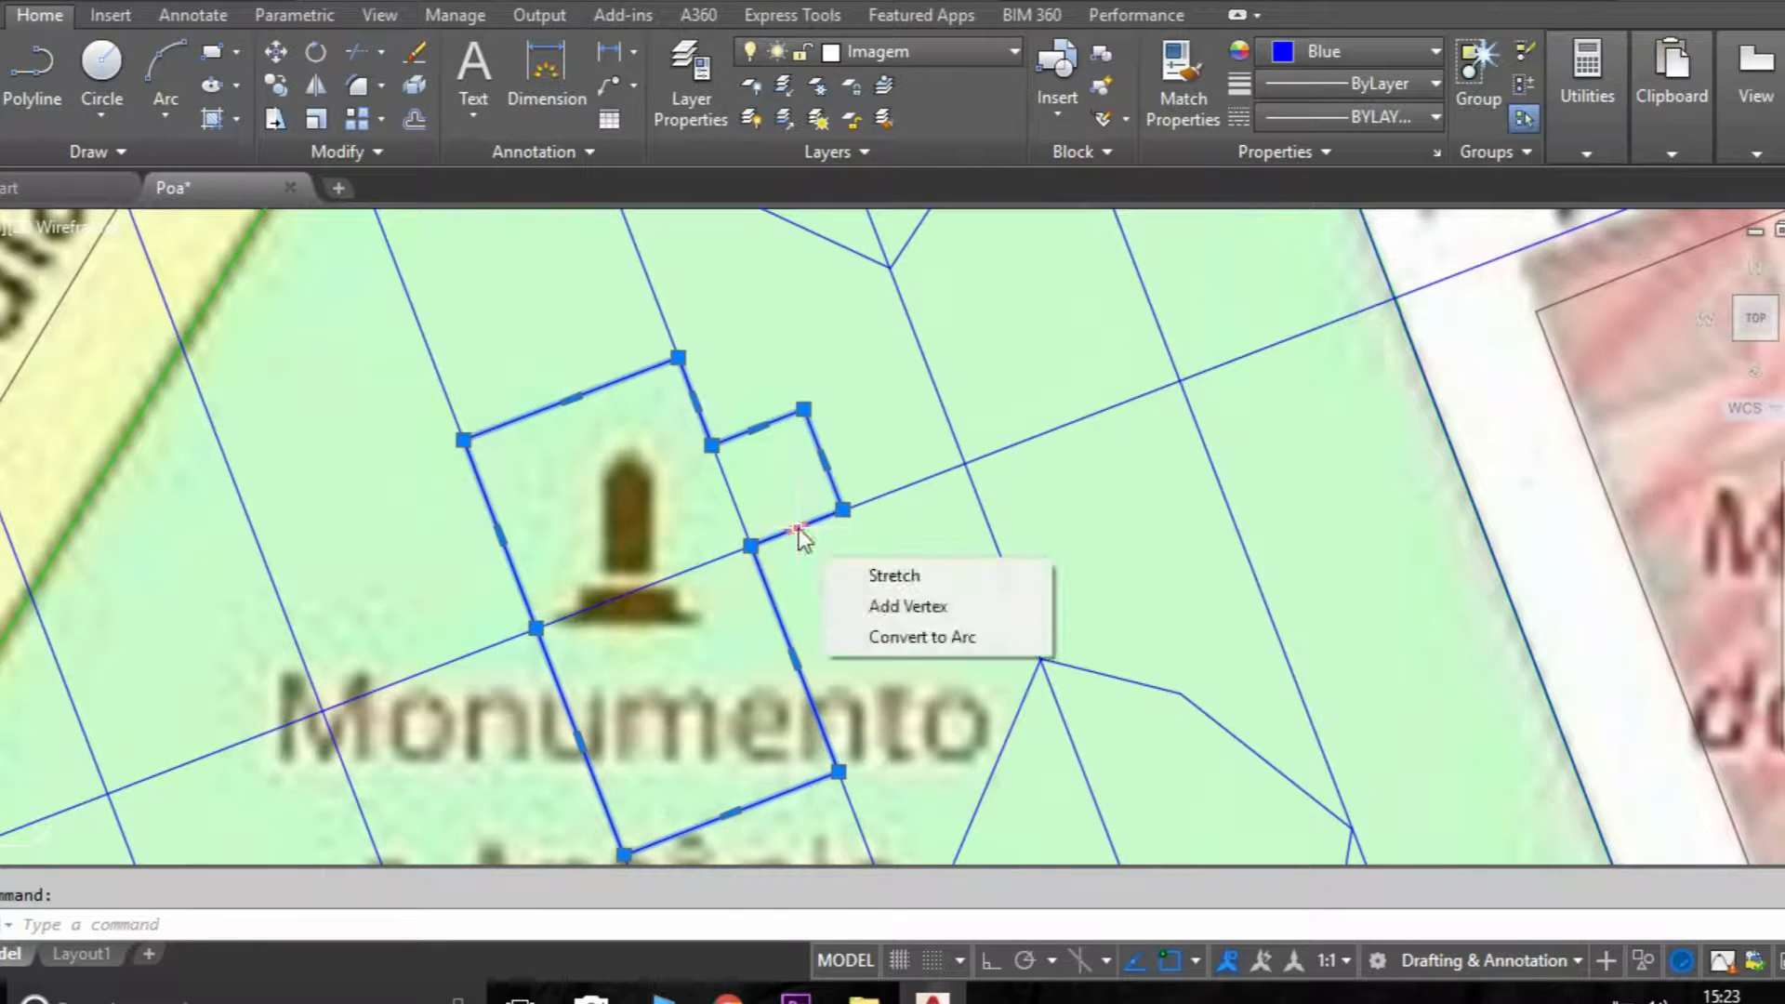
pyautogui.click(892, 574)
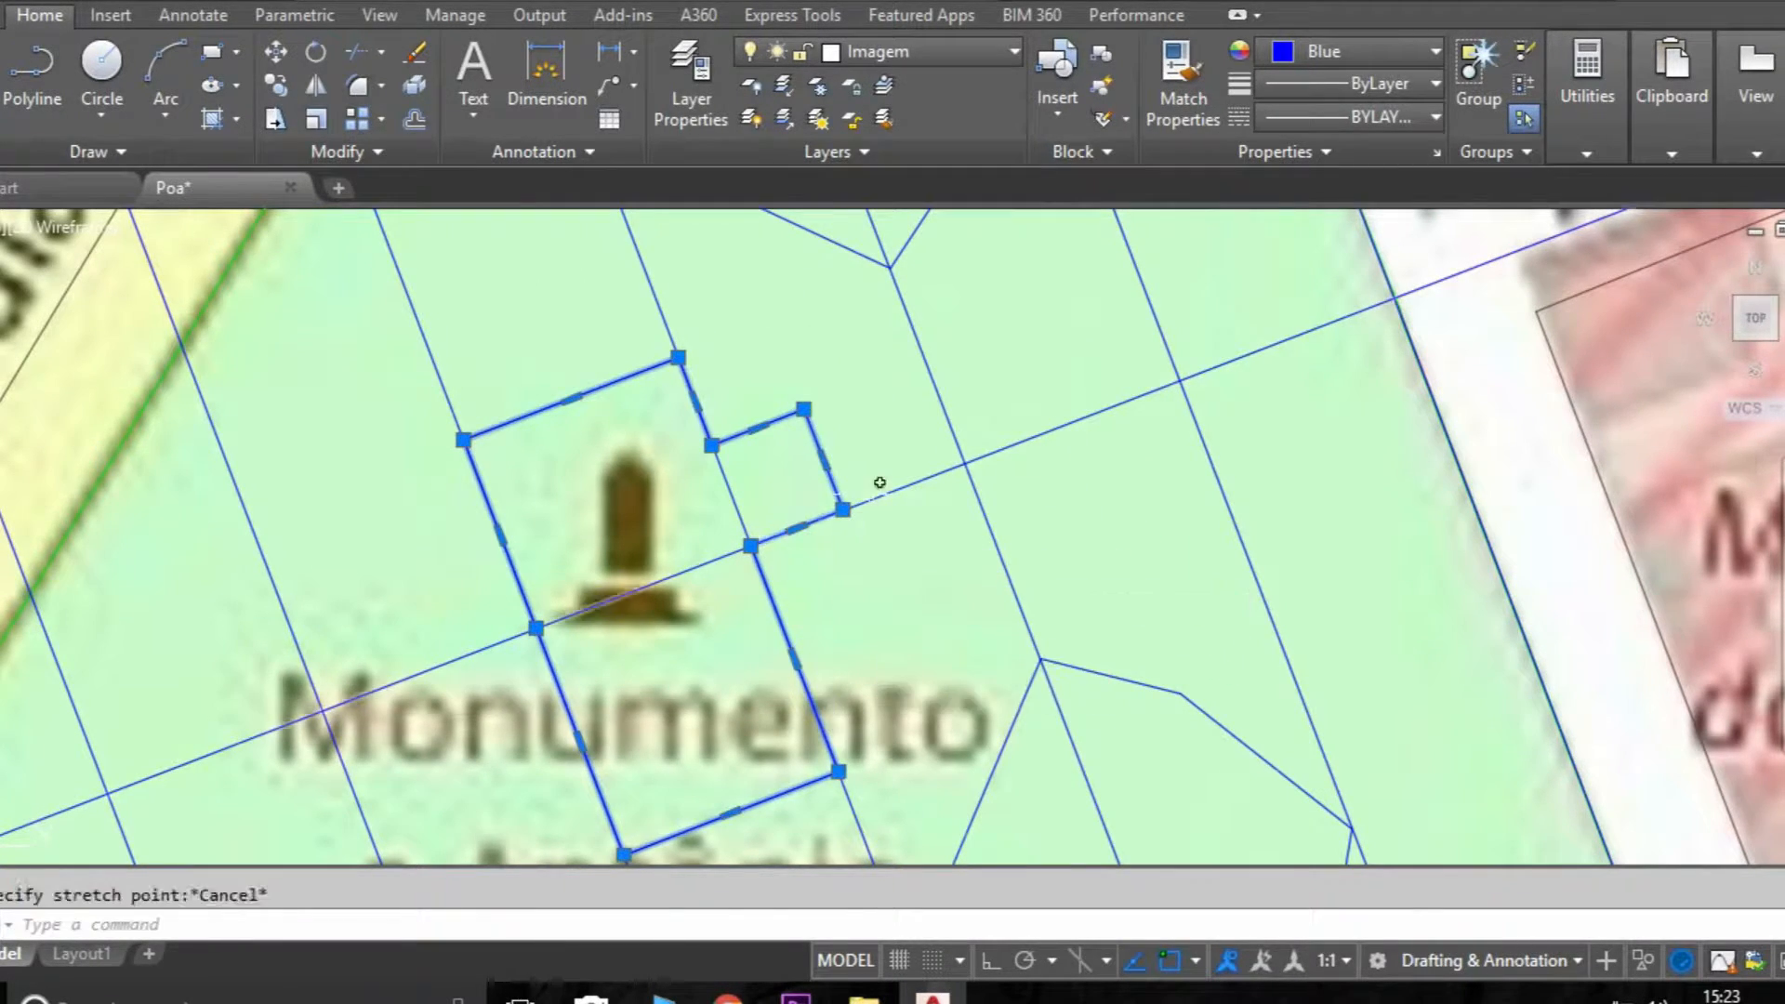
pyautogui.write('S')
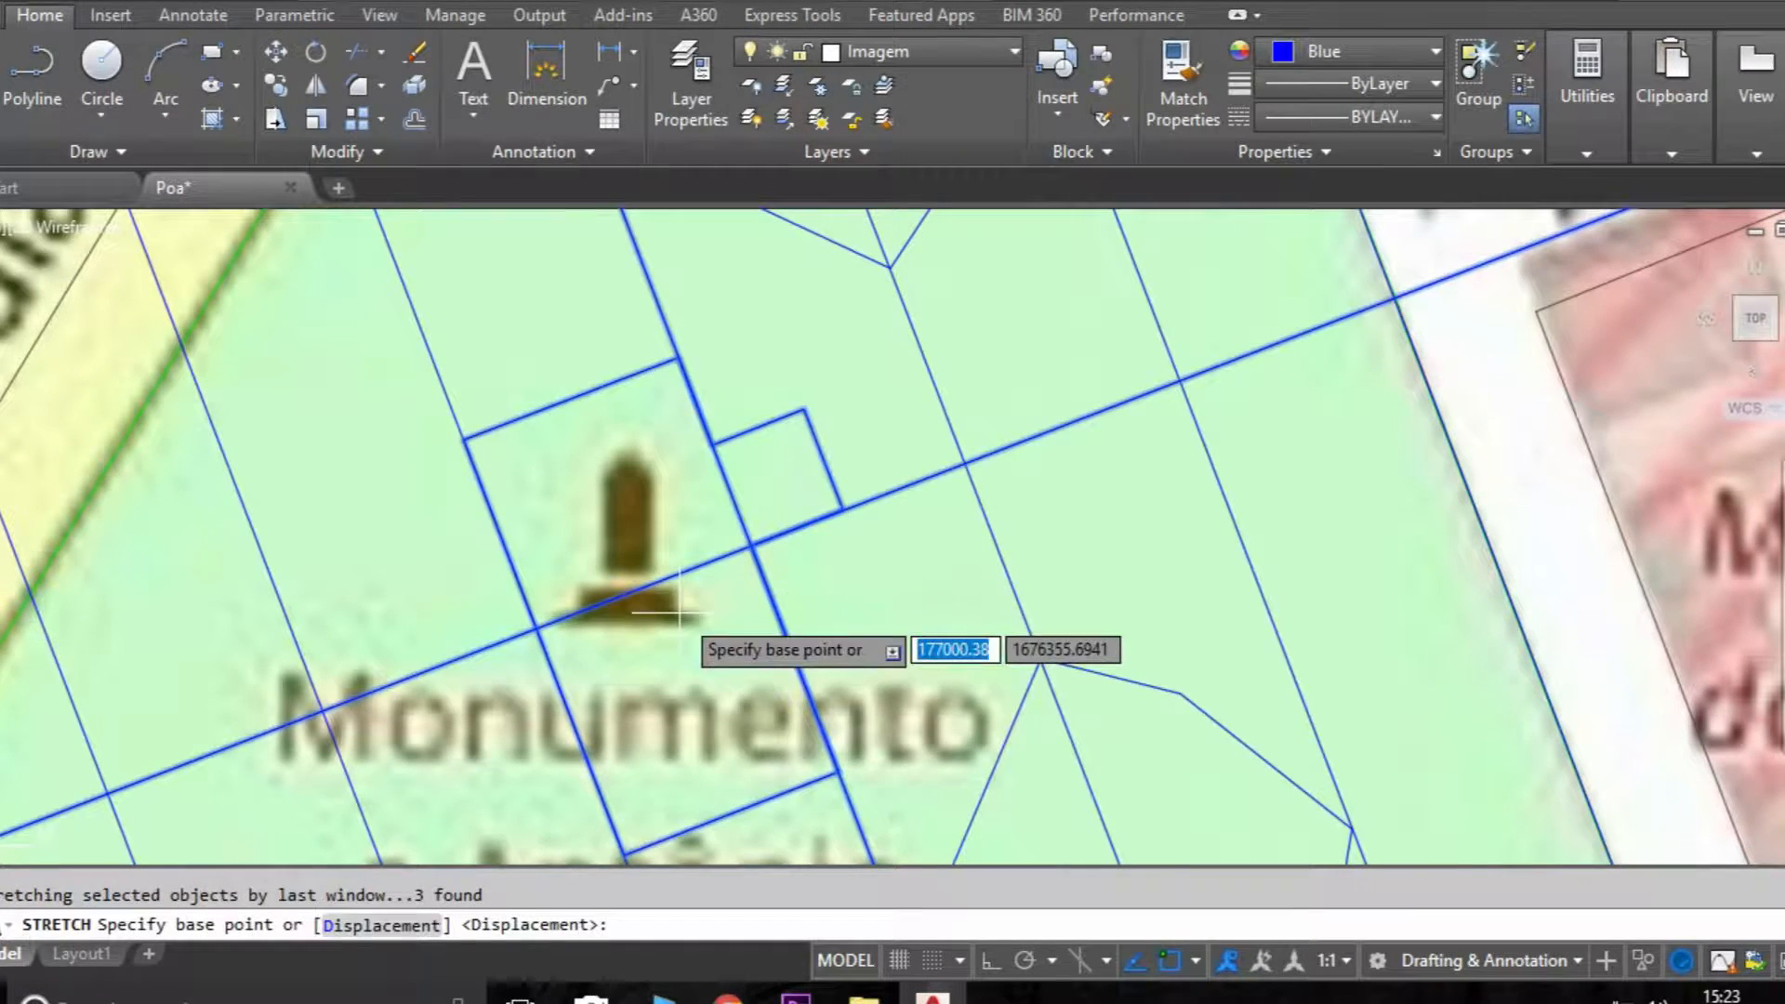
pyautogui.click(658, 619)
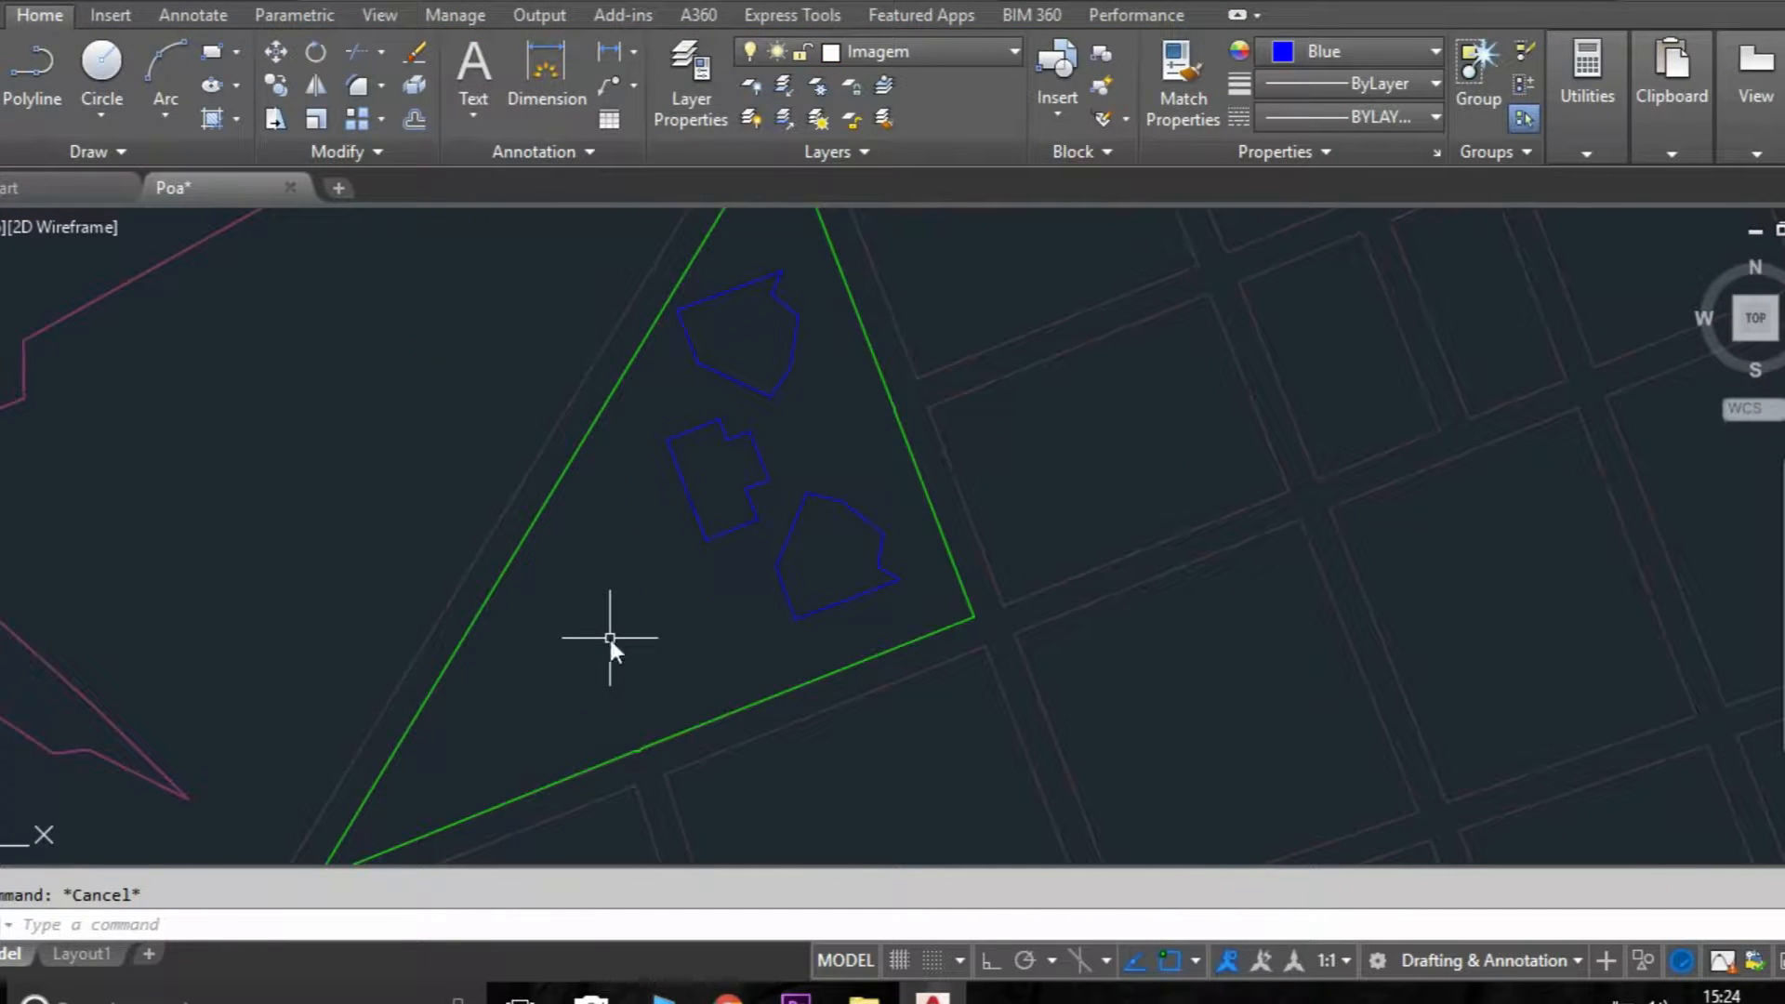
# Step: Hatch the triangular plaza with AR-CONC, colour 254,234,185, white background, scale 0.87
pyautogui.click(609, 638)
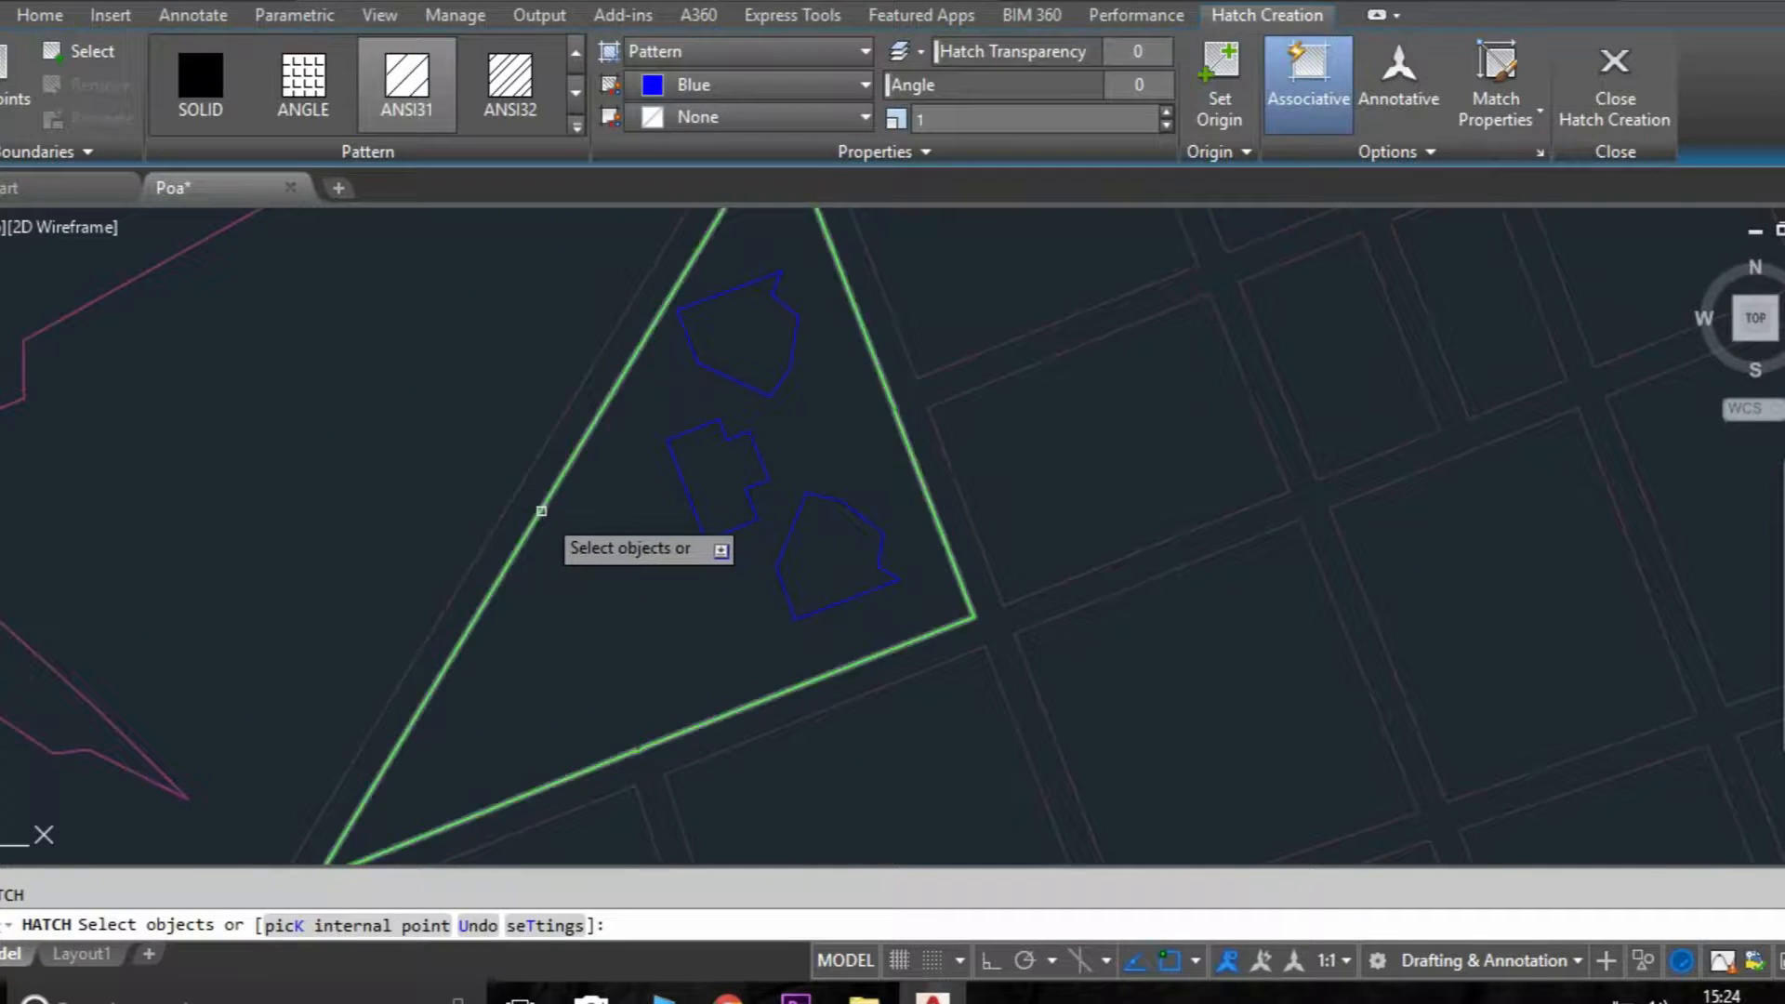
pyautogui.click(663, 466)
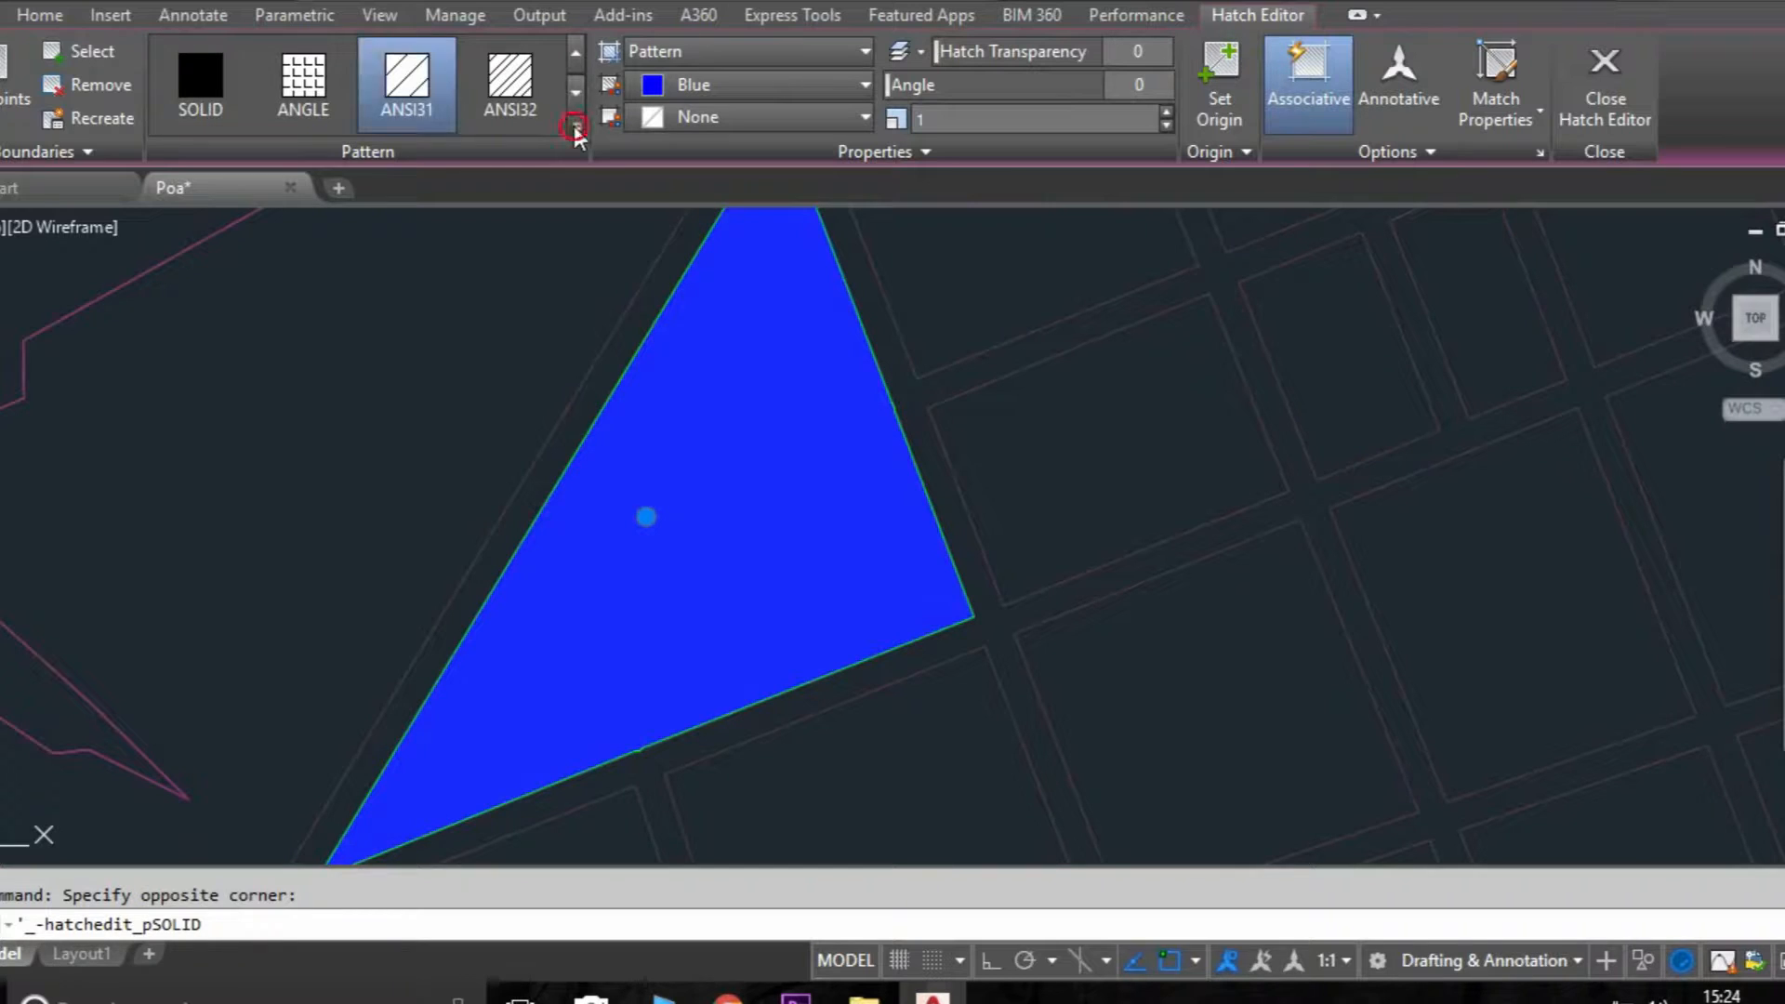
pyautogui.click(575, 128)
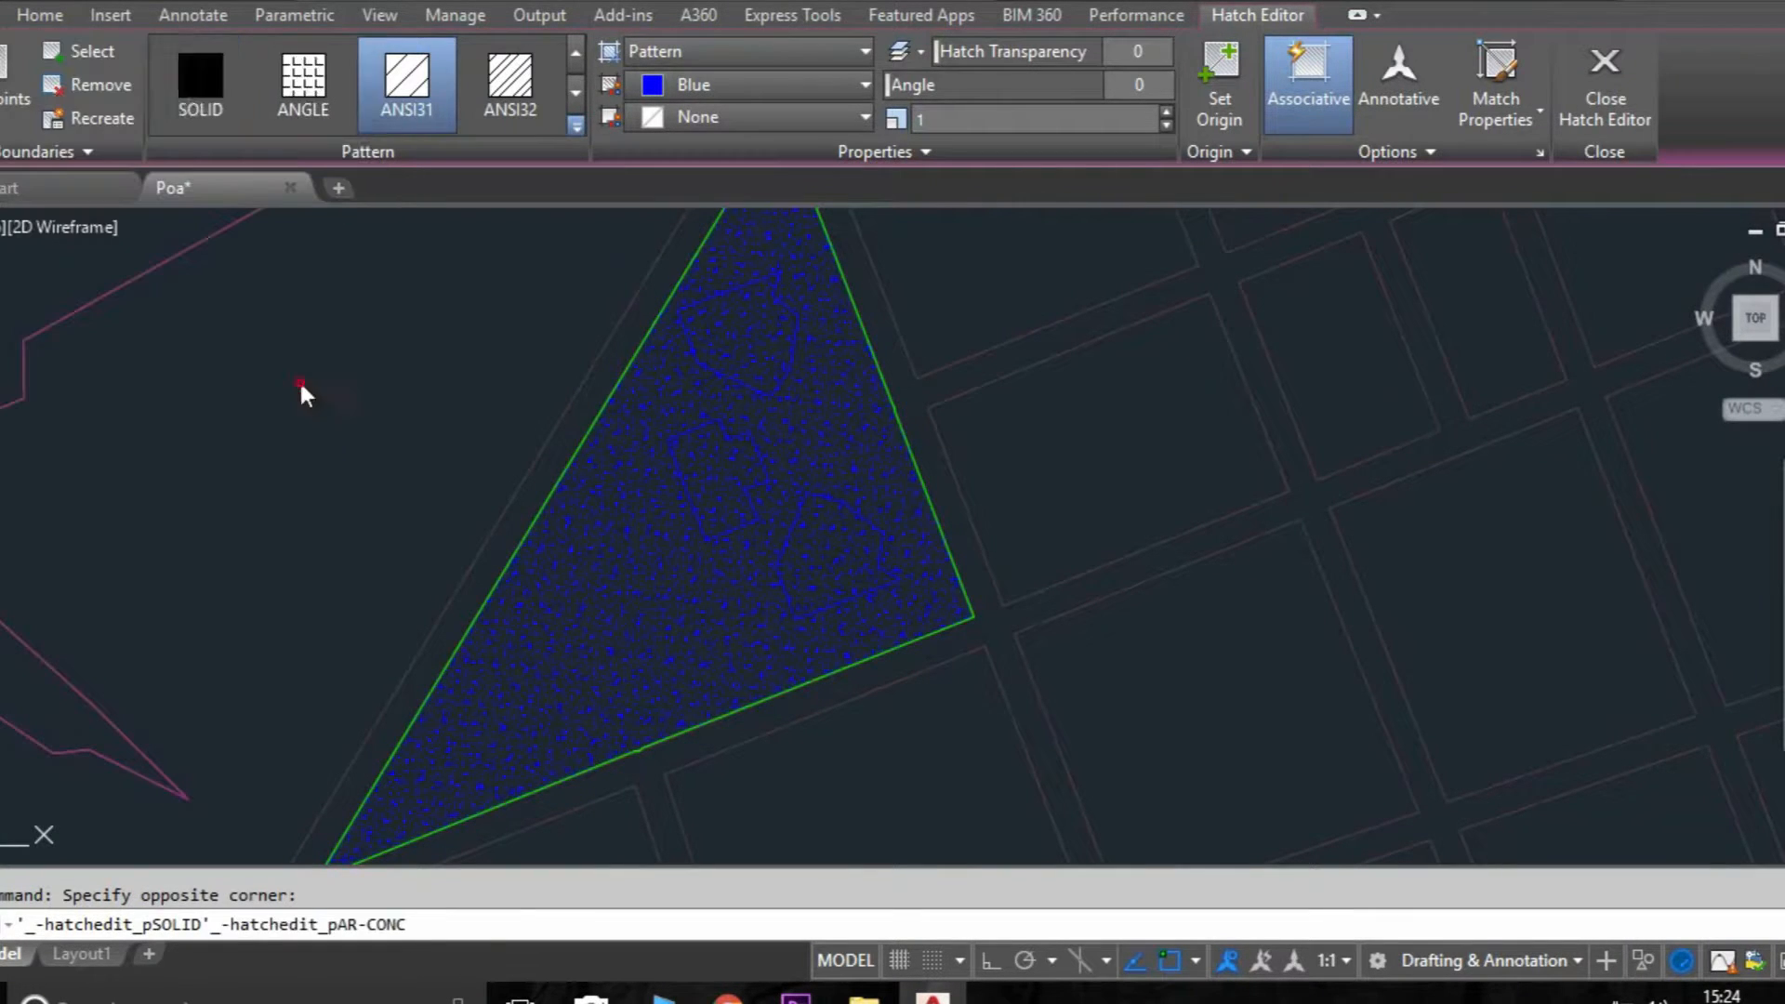
pyautogui.click(862, 85)
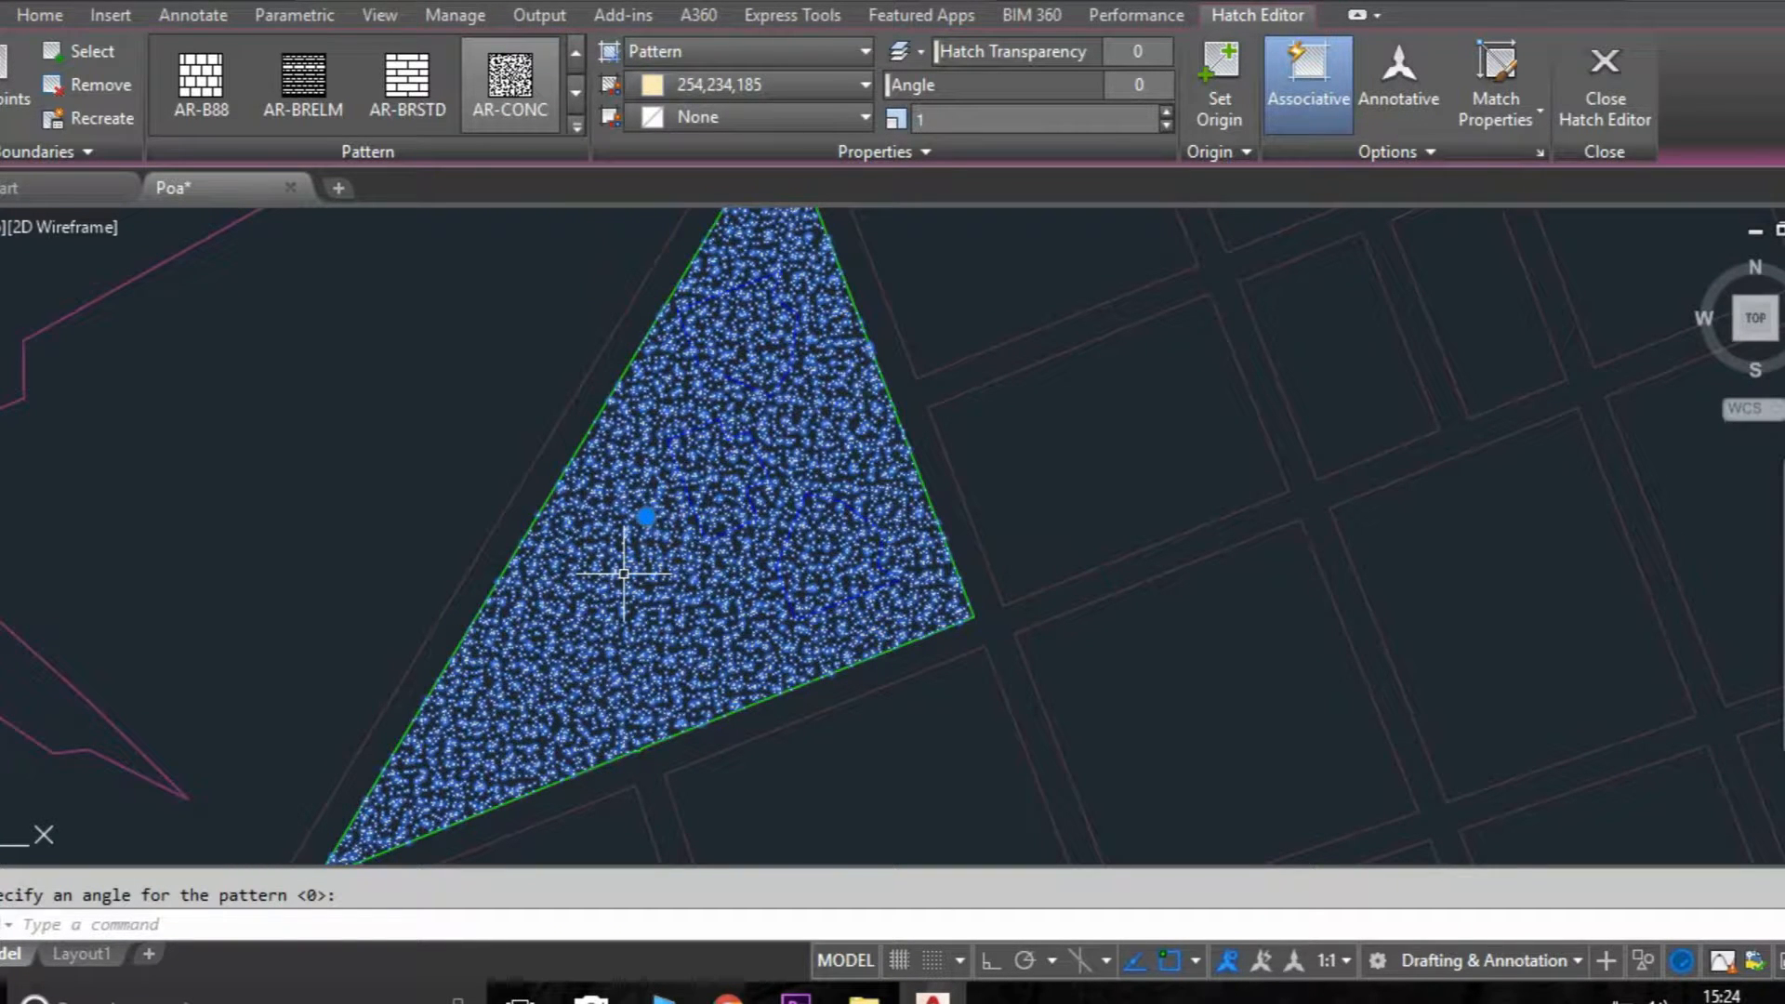
pyautogui.click(1163, 128)
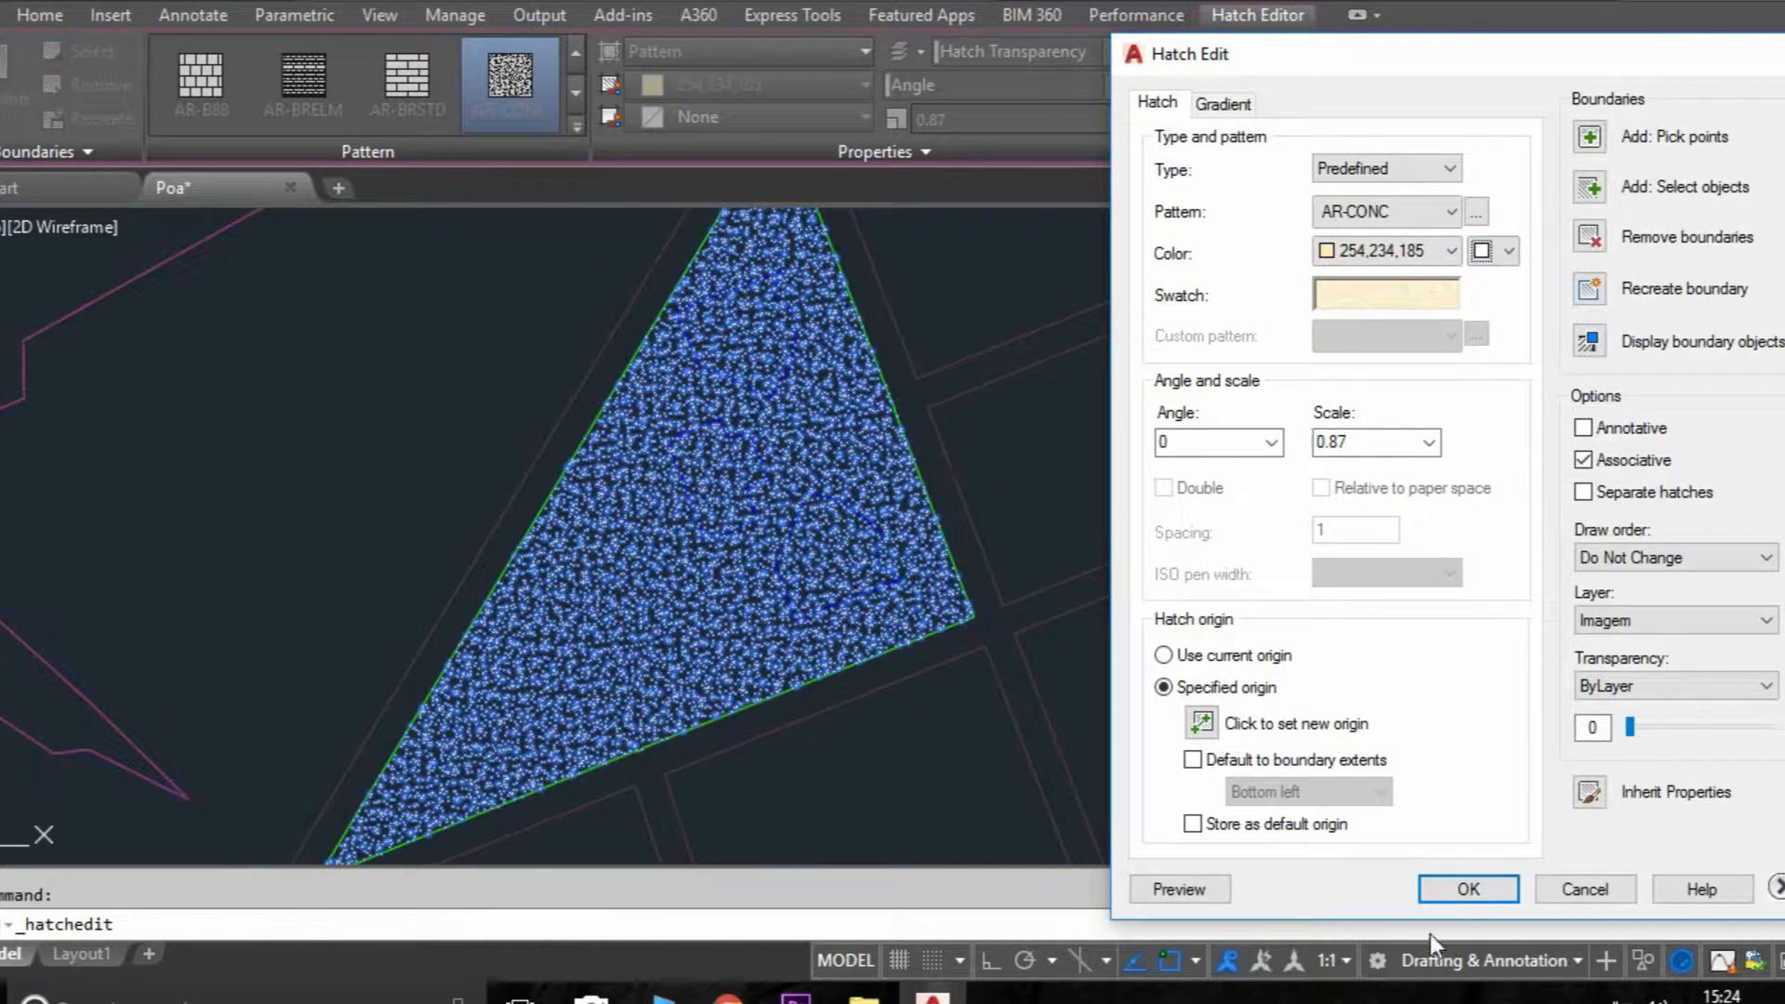
pyautogui.click(1467, 889)
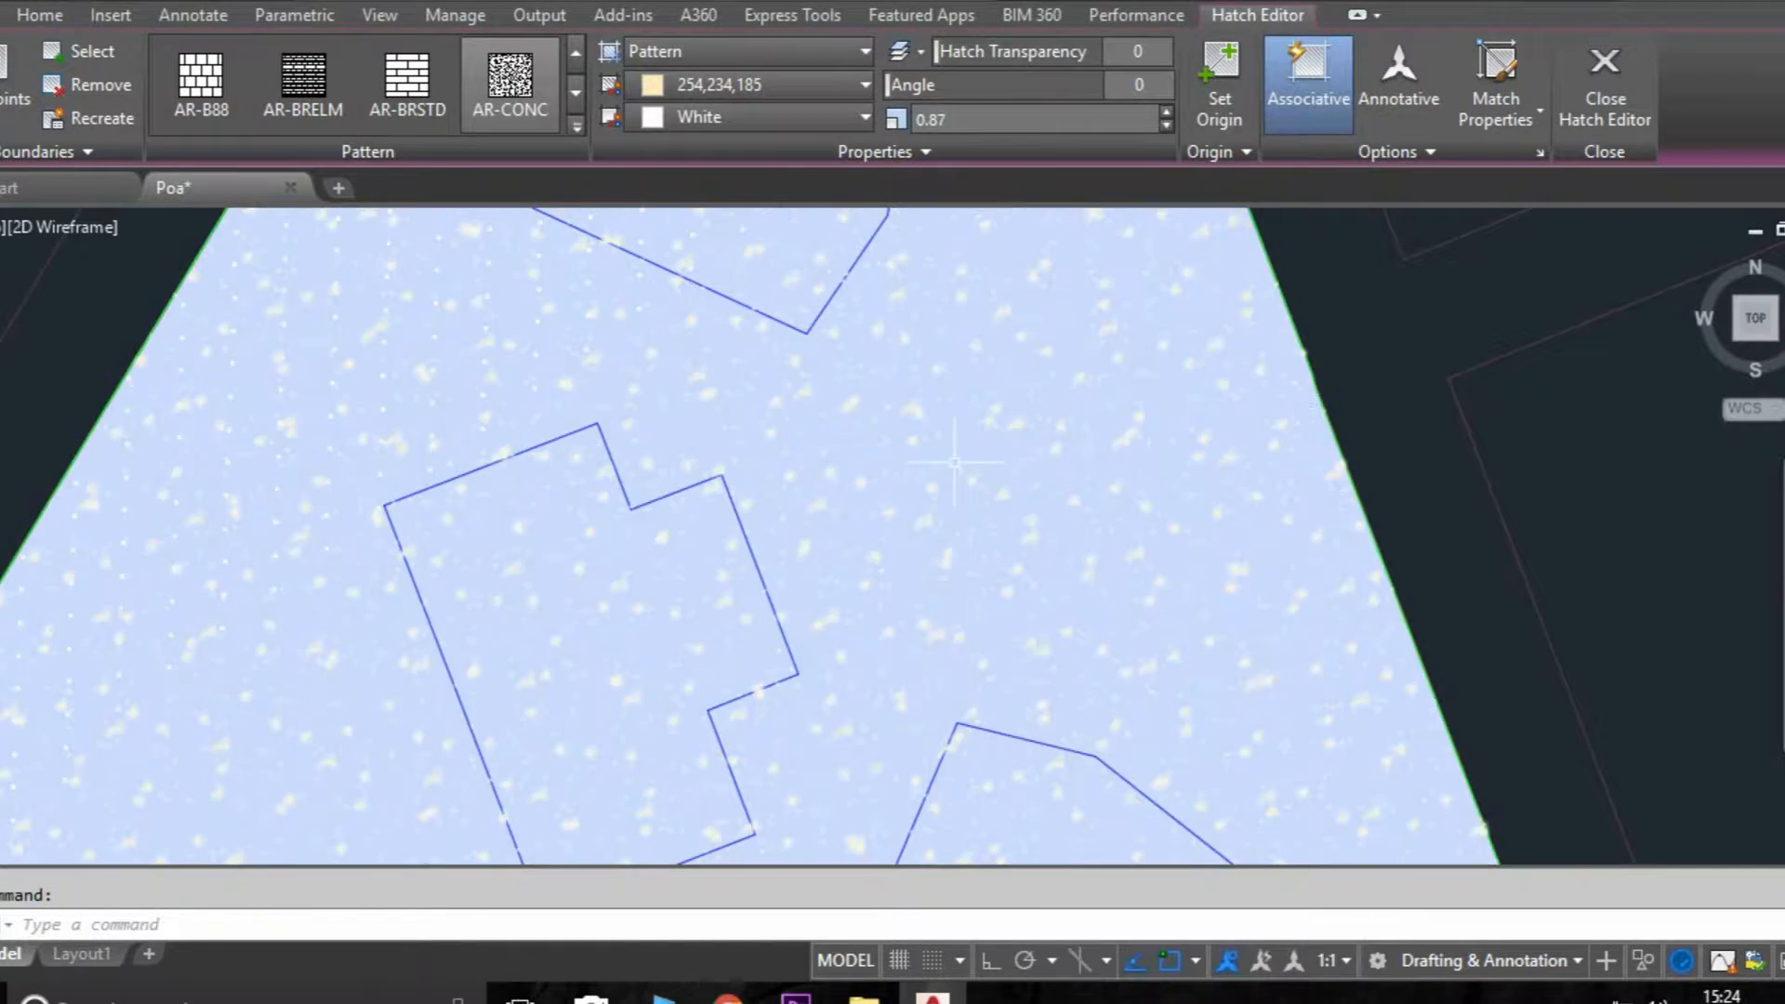
pyautogui.click(1603, 85)
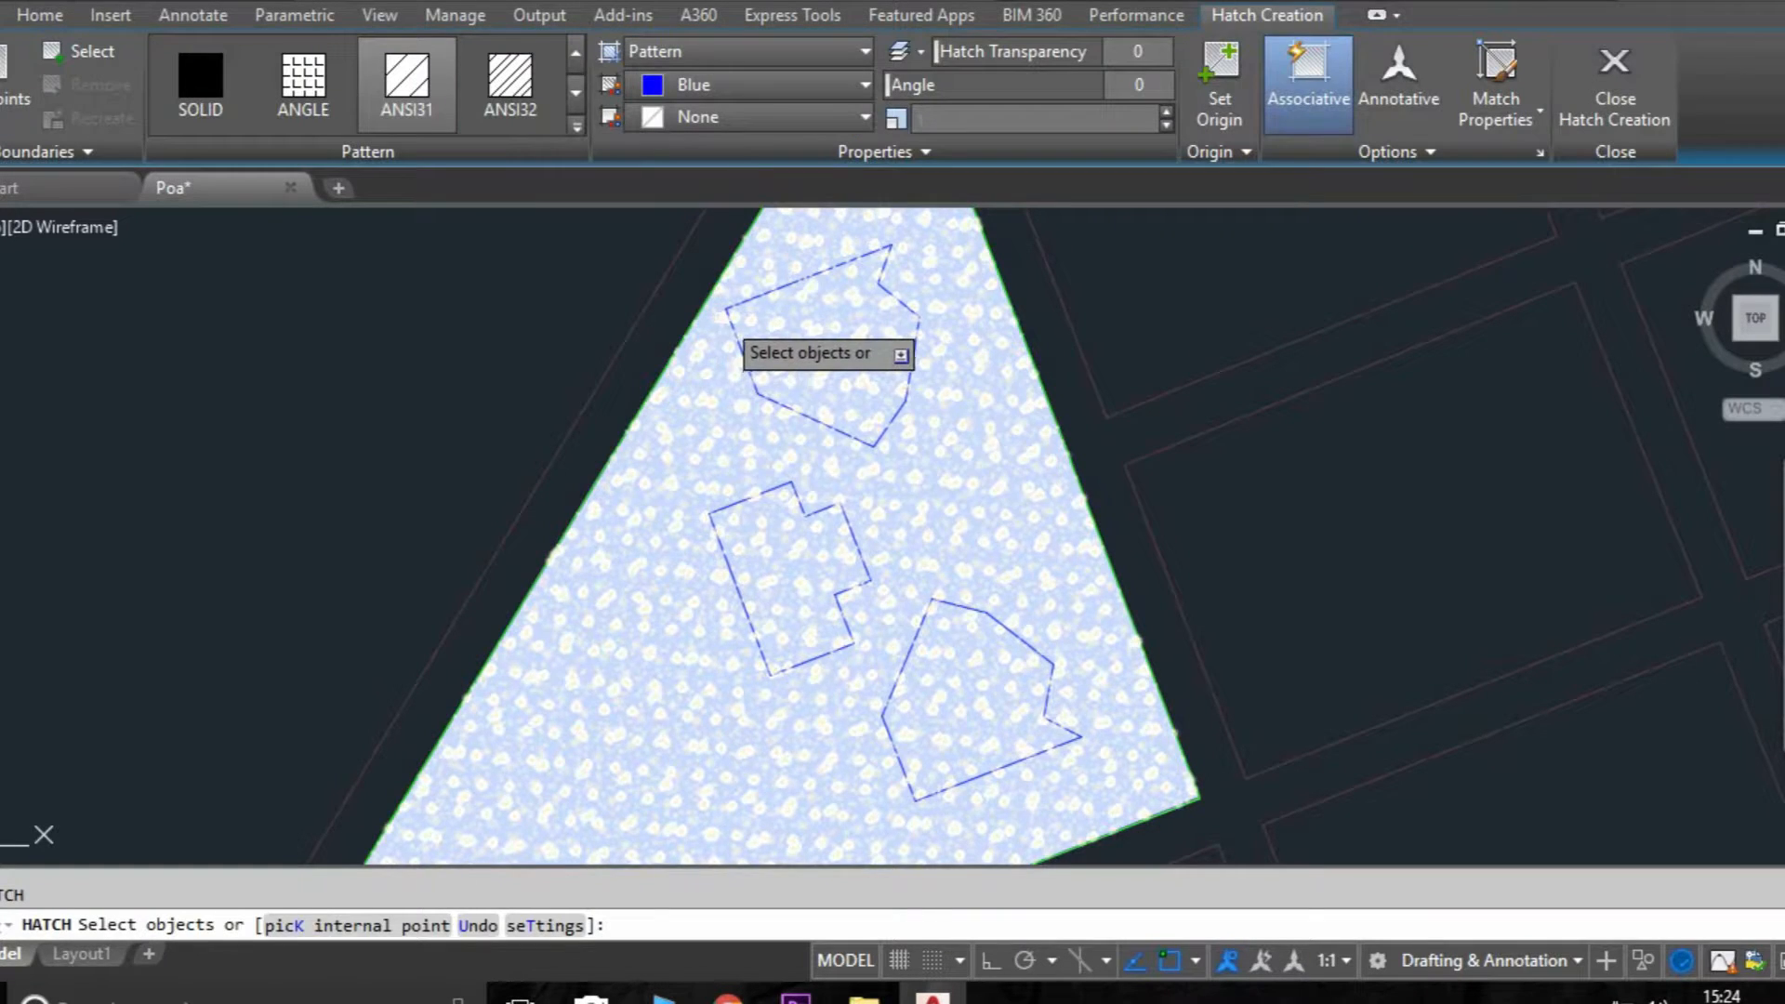
# Step: Hatch the garden beds with AR-CONC, colour 88,186,72, white background, scale 0.85
pyautogui.click(808, 330)
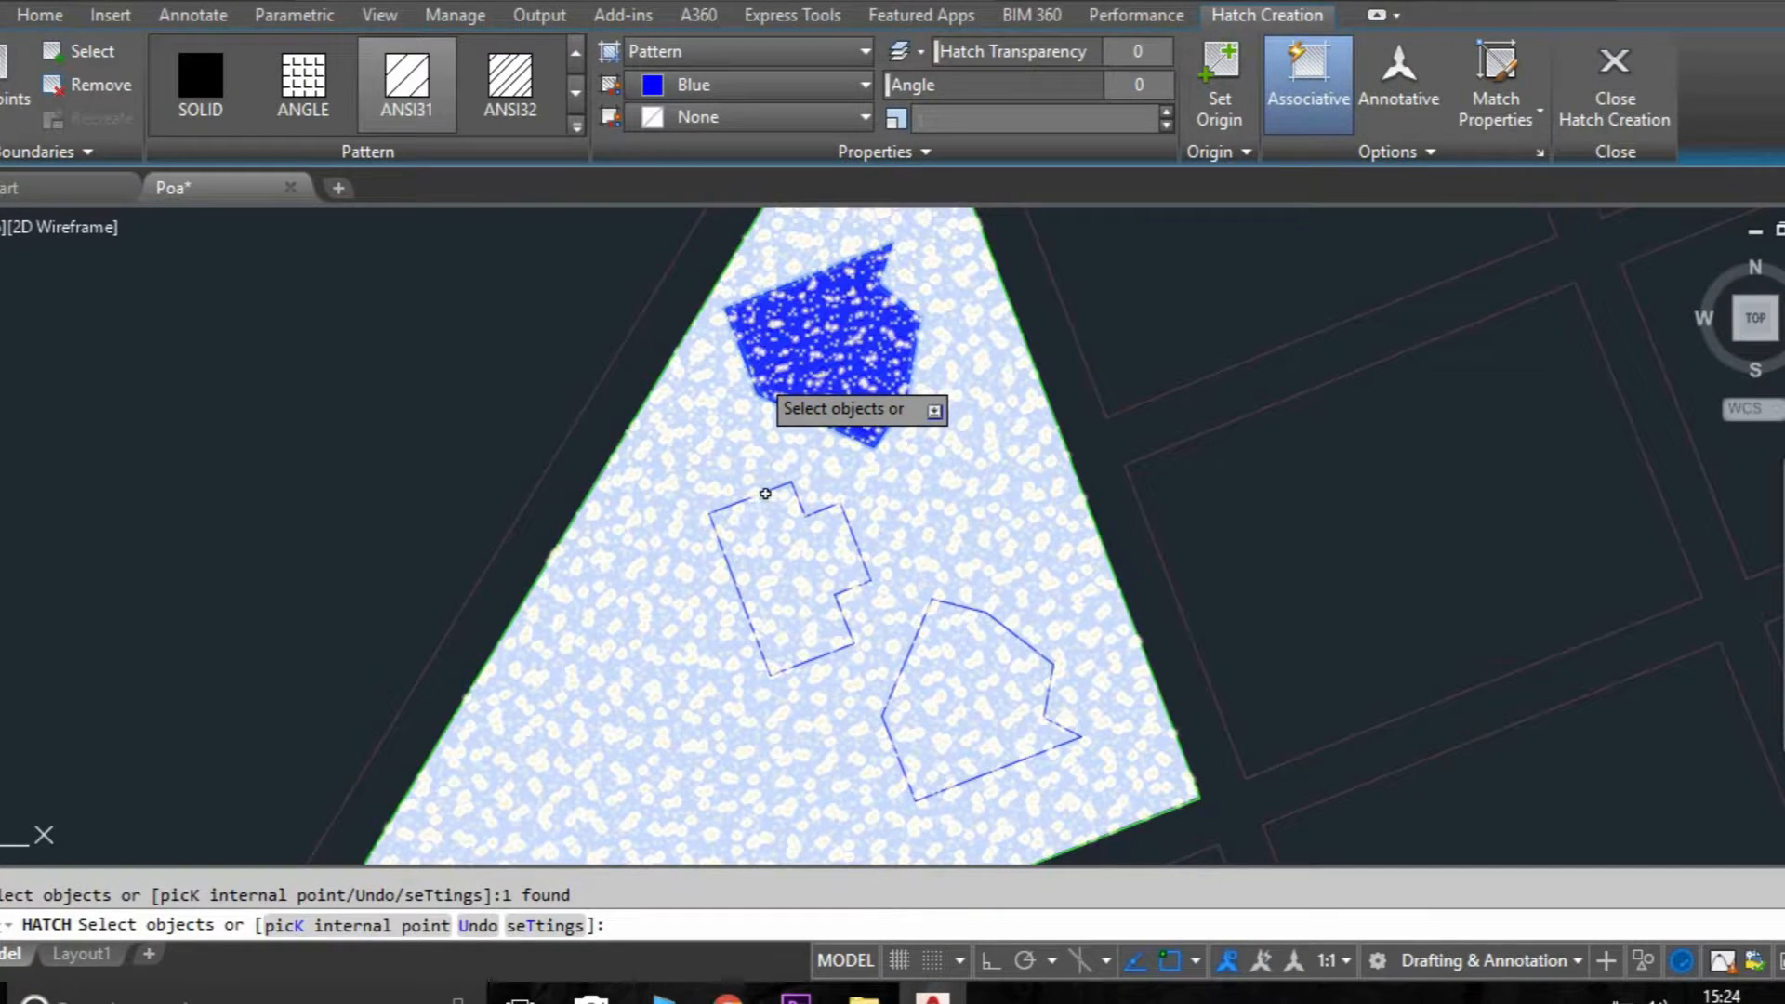
pyautogui.click(980, 612)
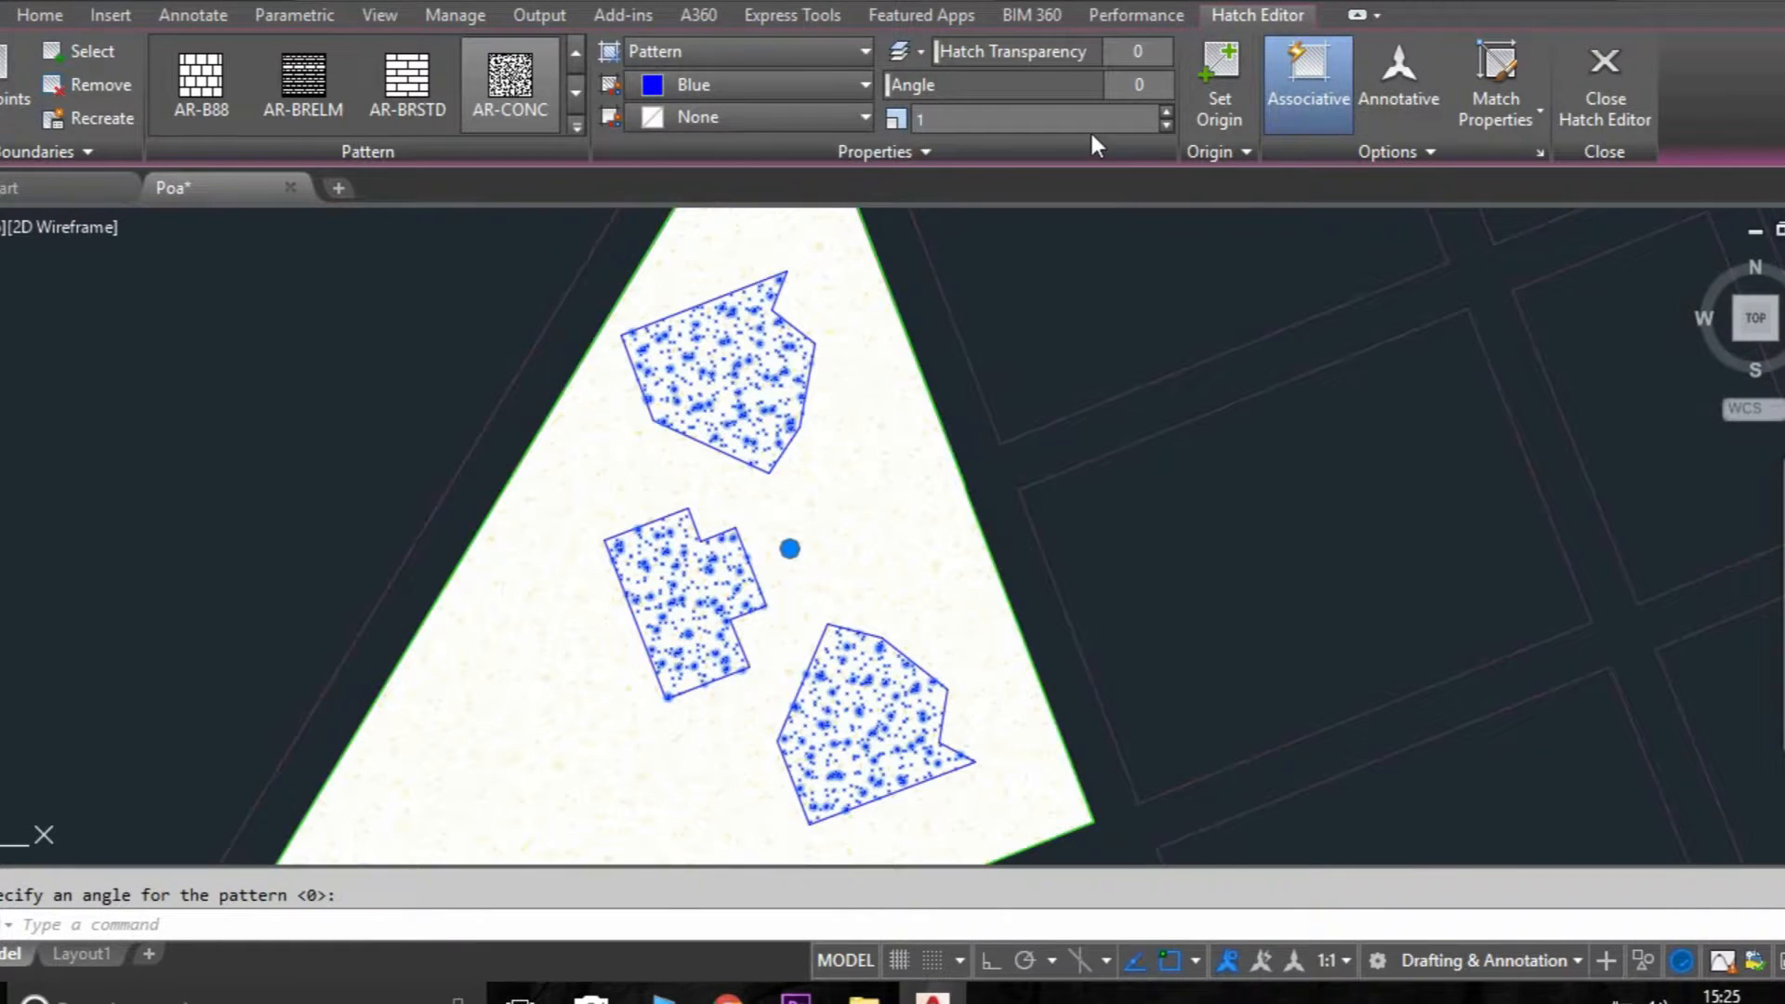
pyautogui.click(746, 116)
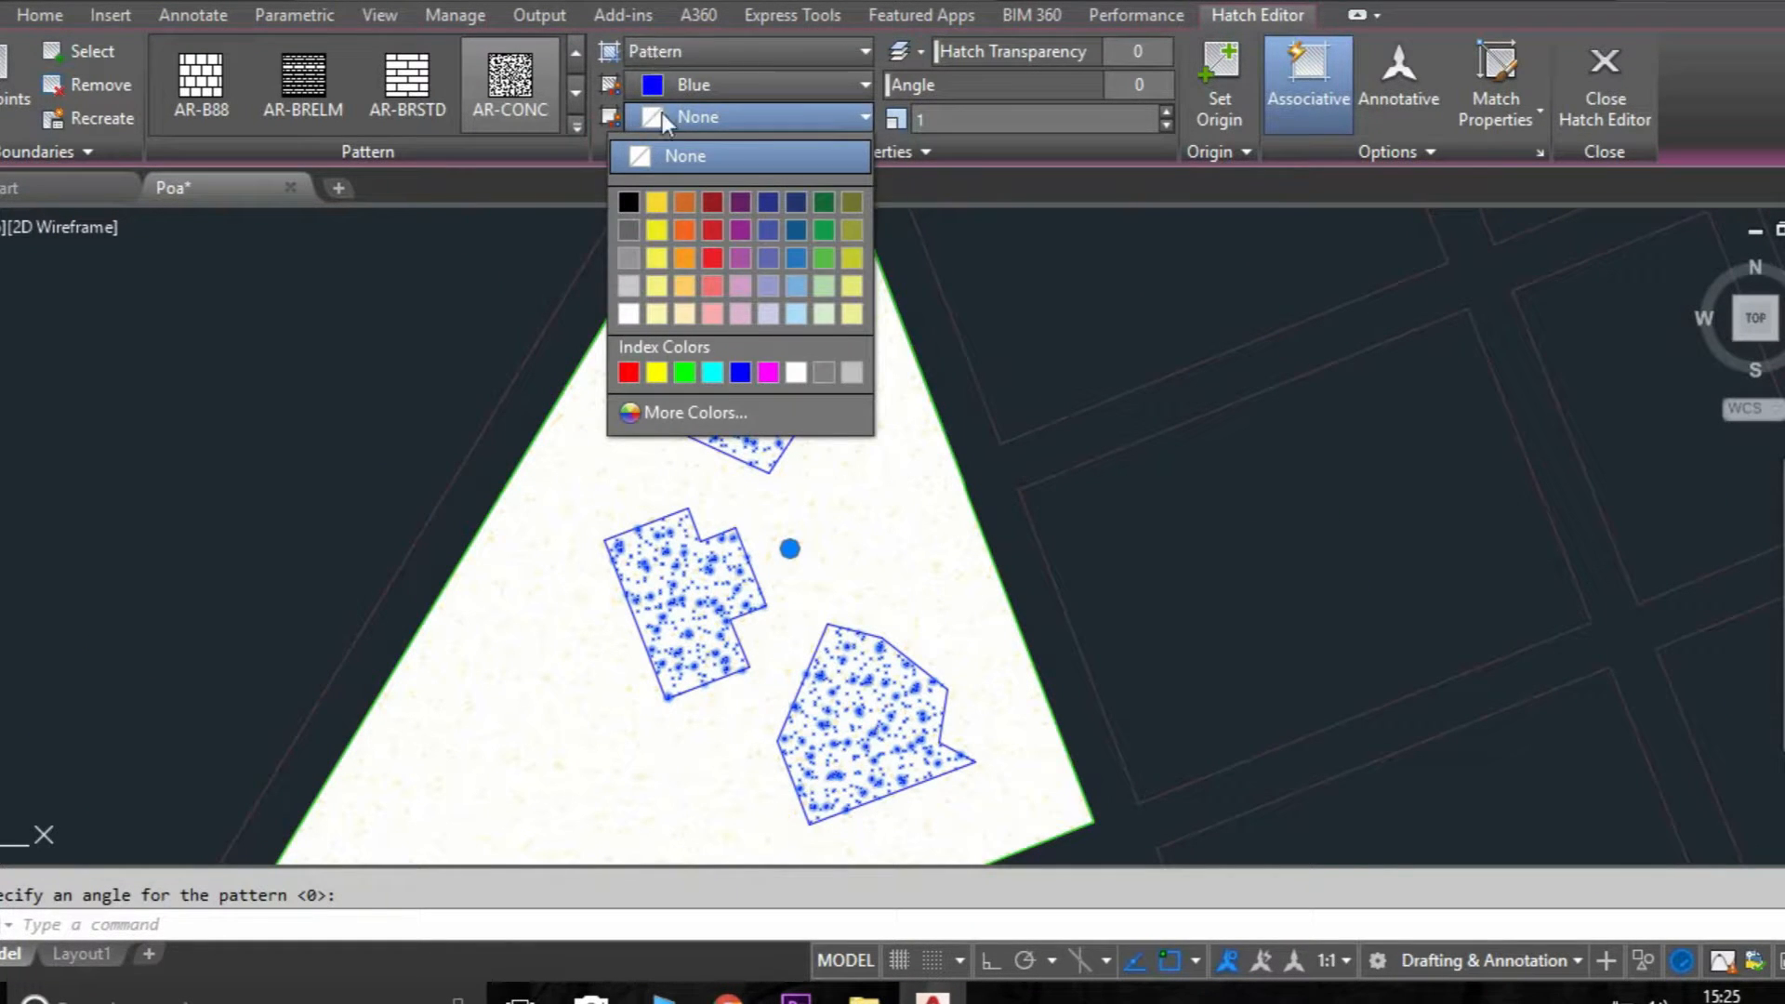
pyautogui.click(795, 315)
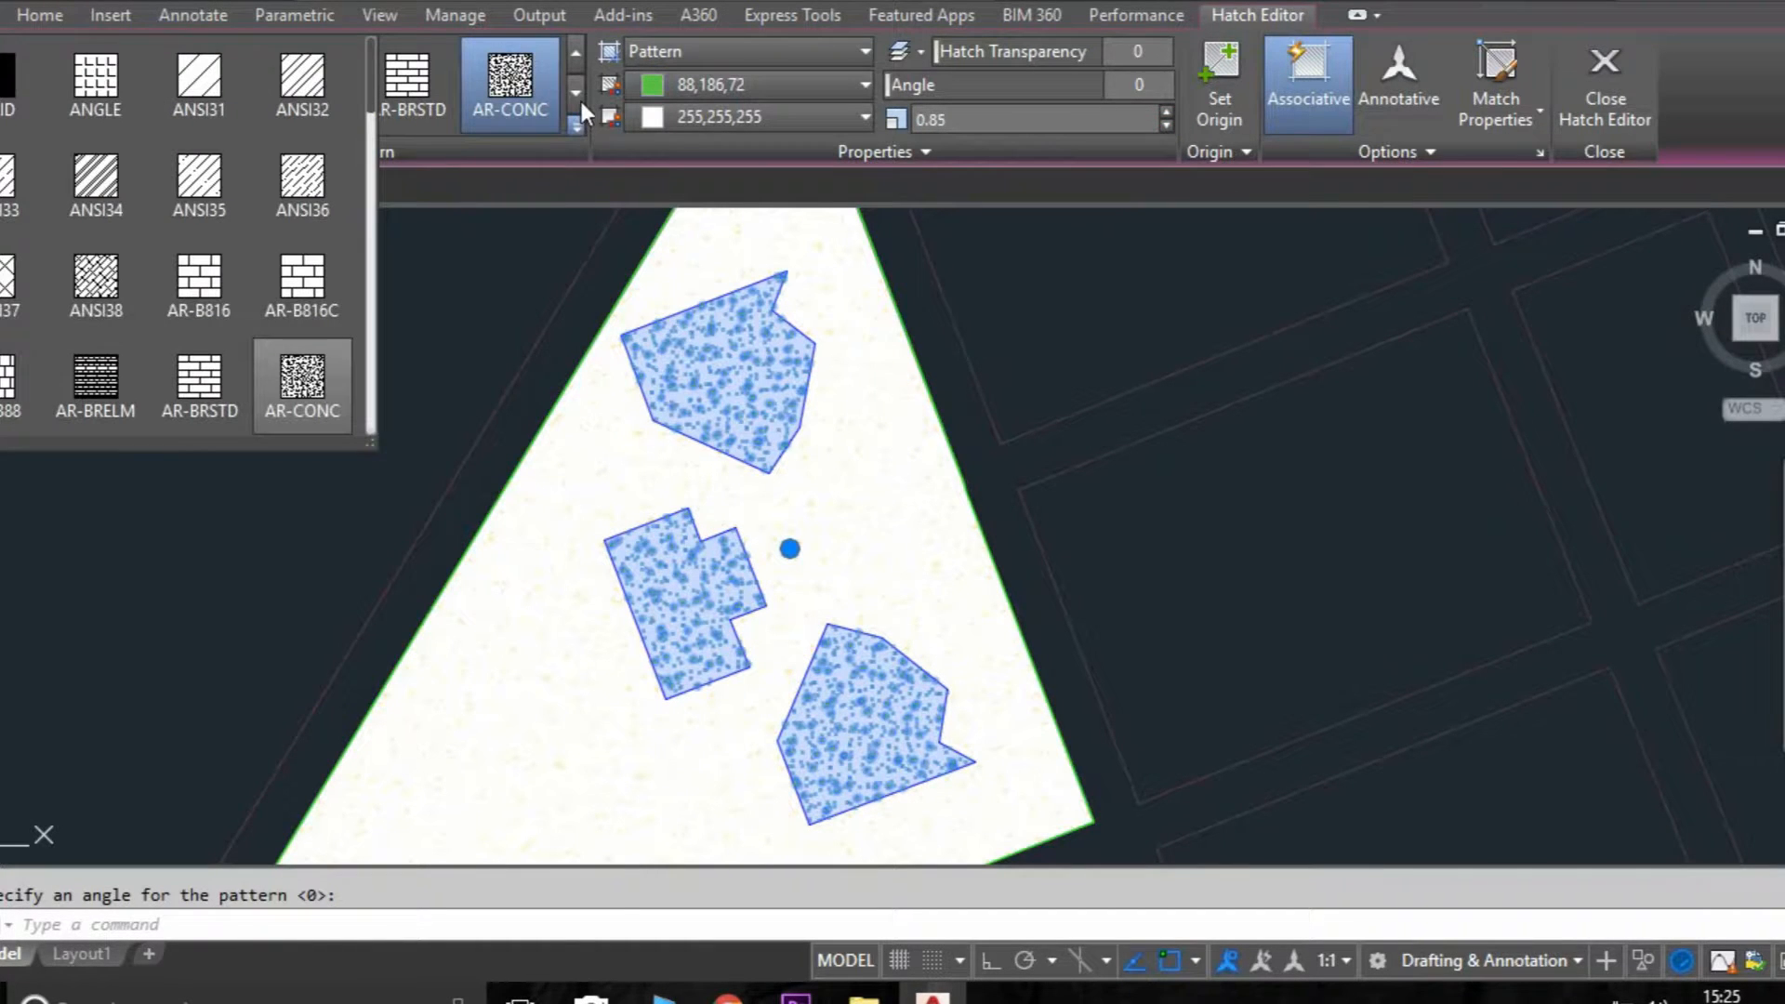
pyautogui.scroll(-3)
pyautogui.write('b')
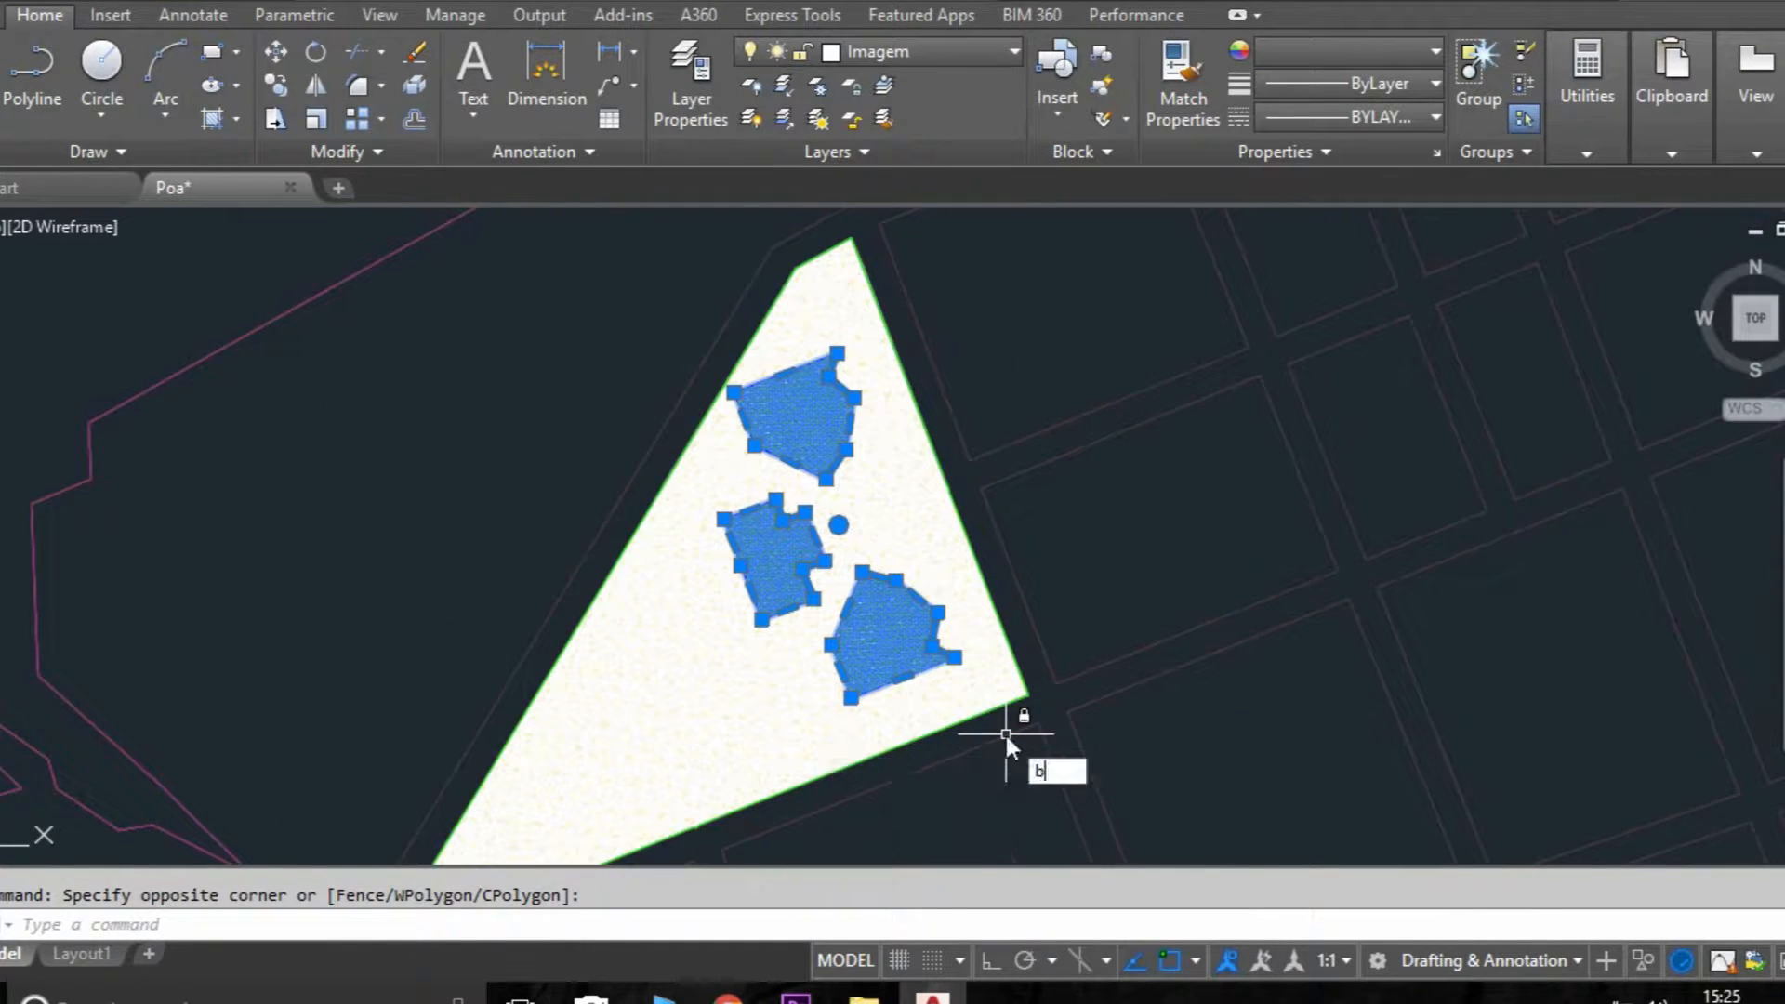
pyautogui.write('B')
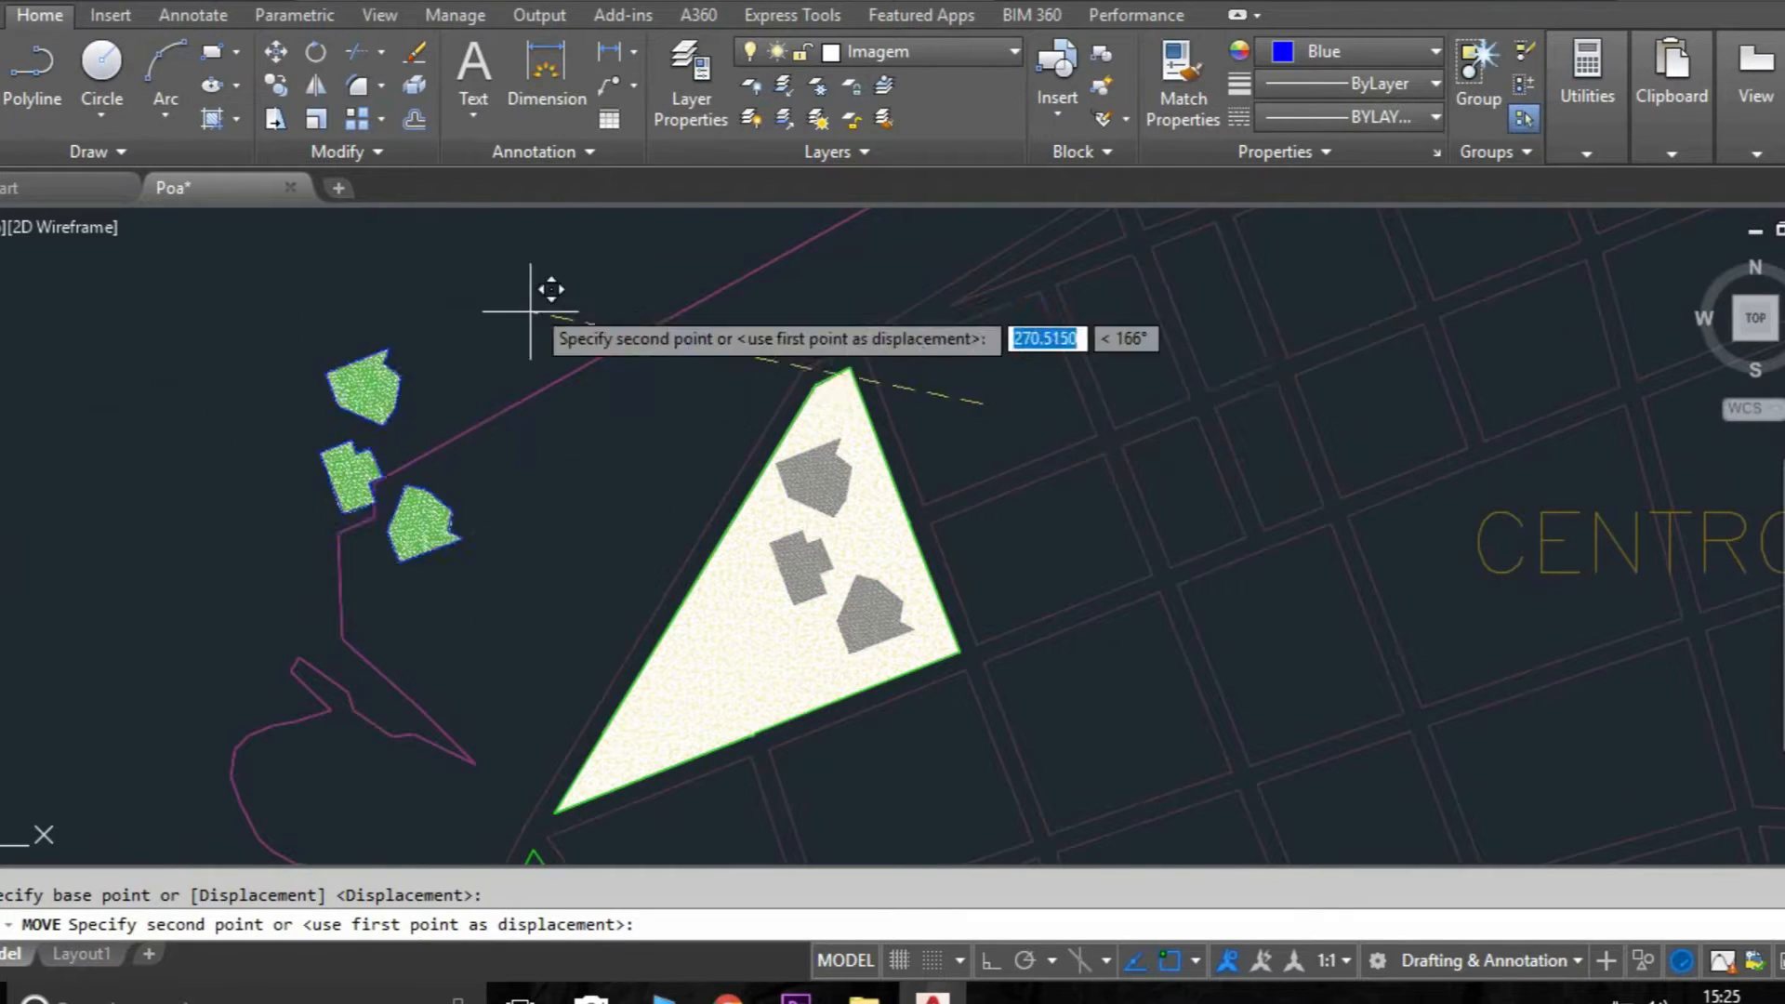
pyautogui.press('Escape')
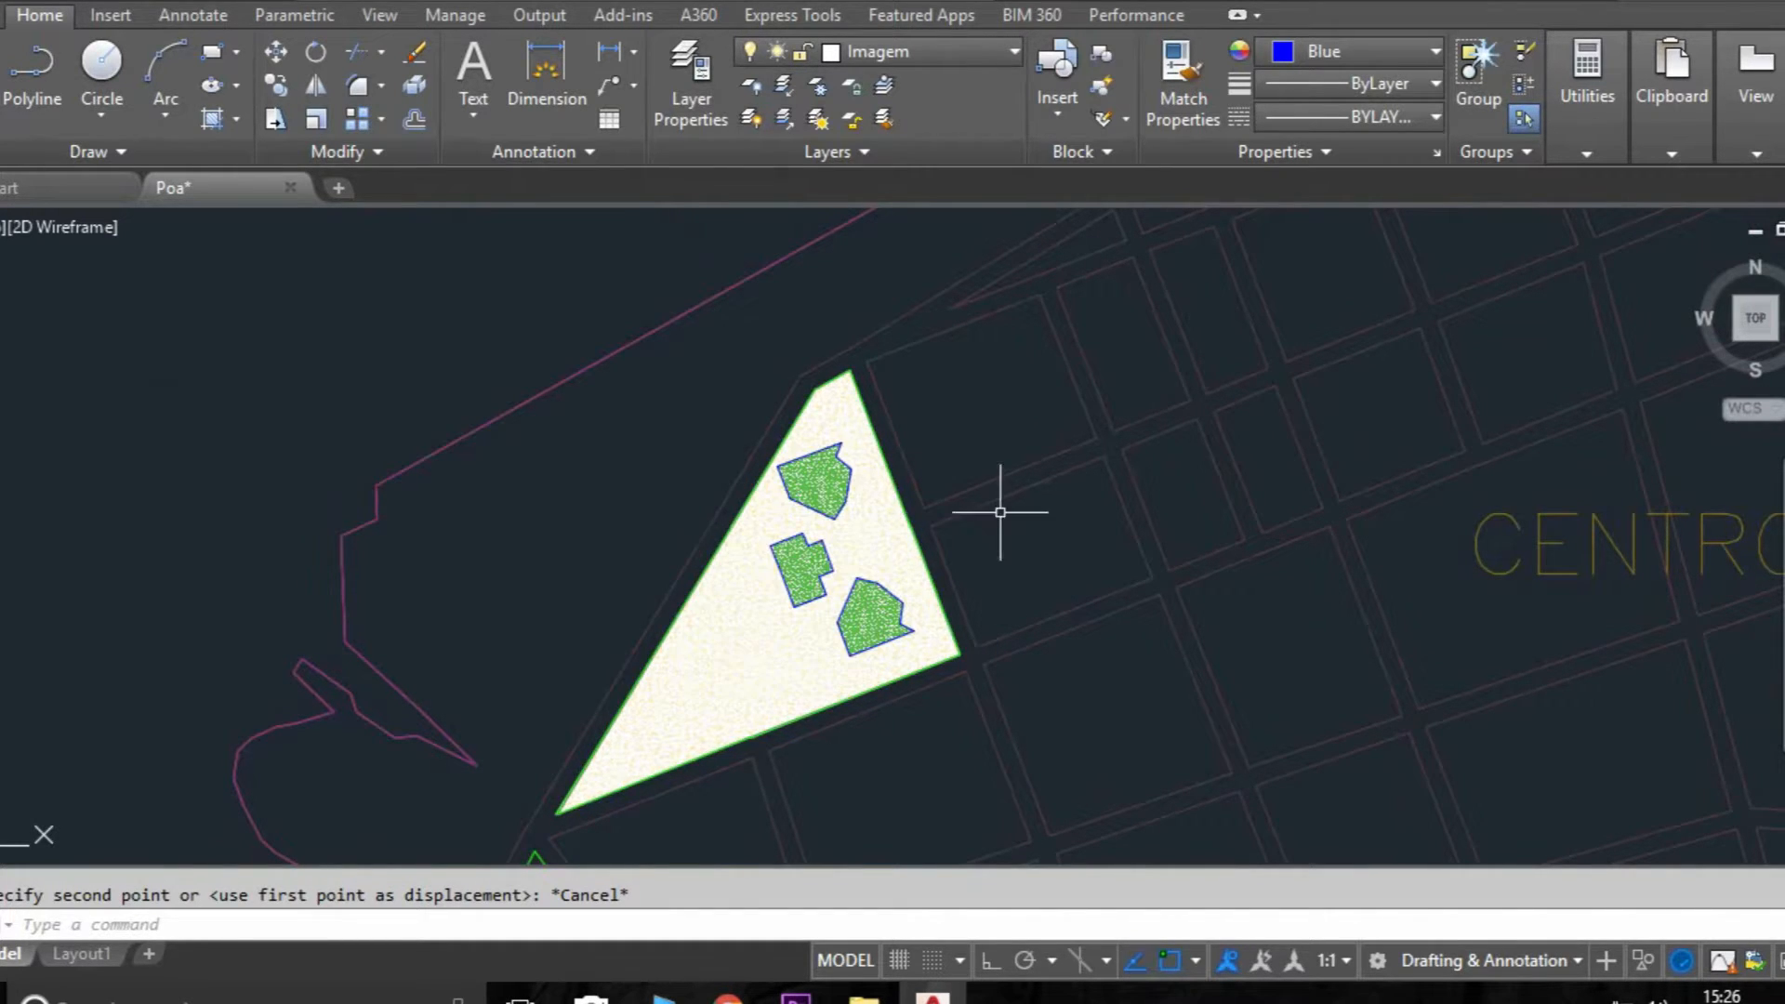
pyautogui.moveTo(973, 453)
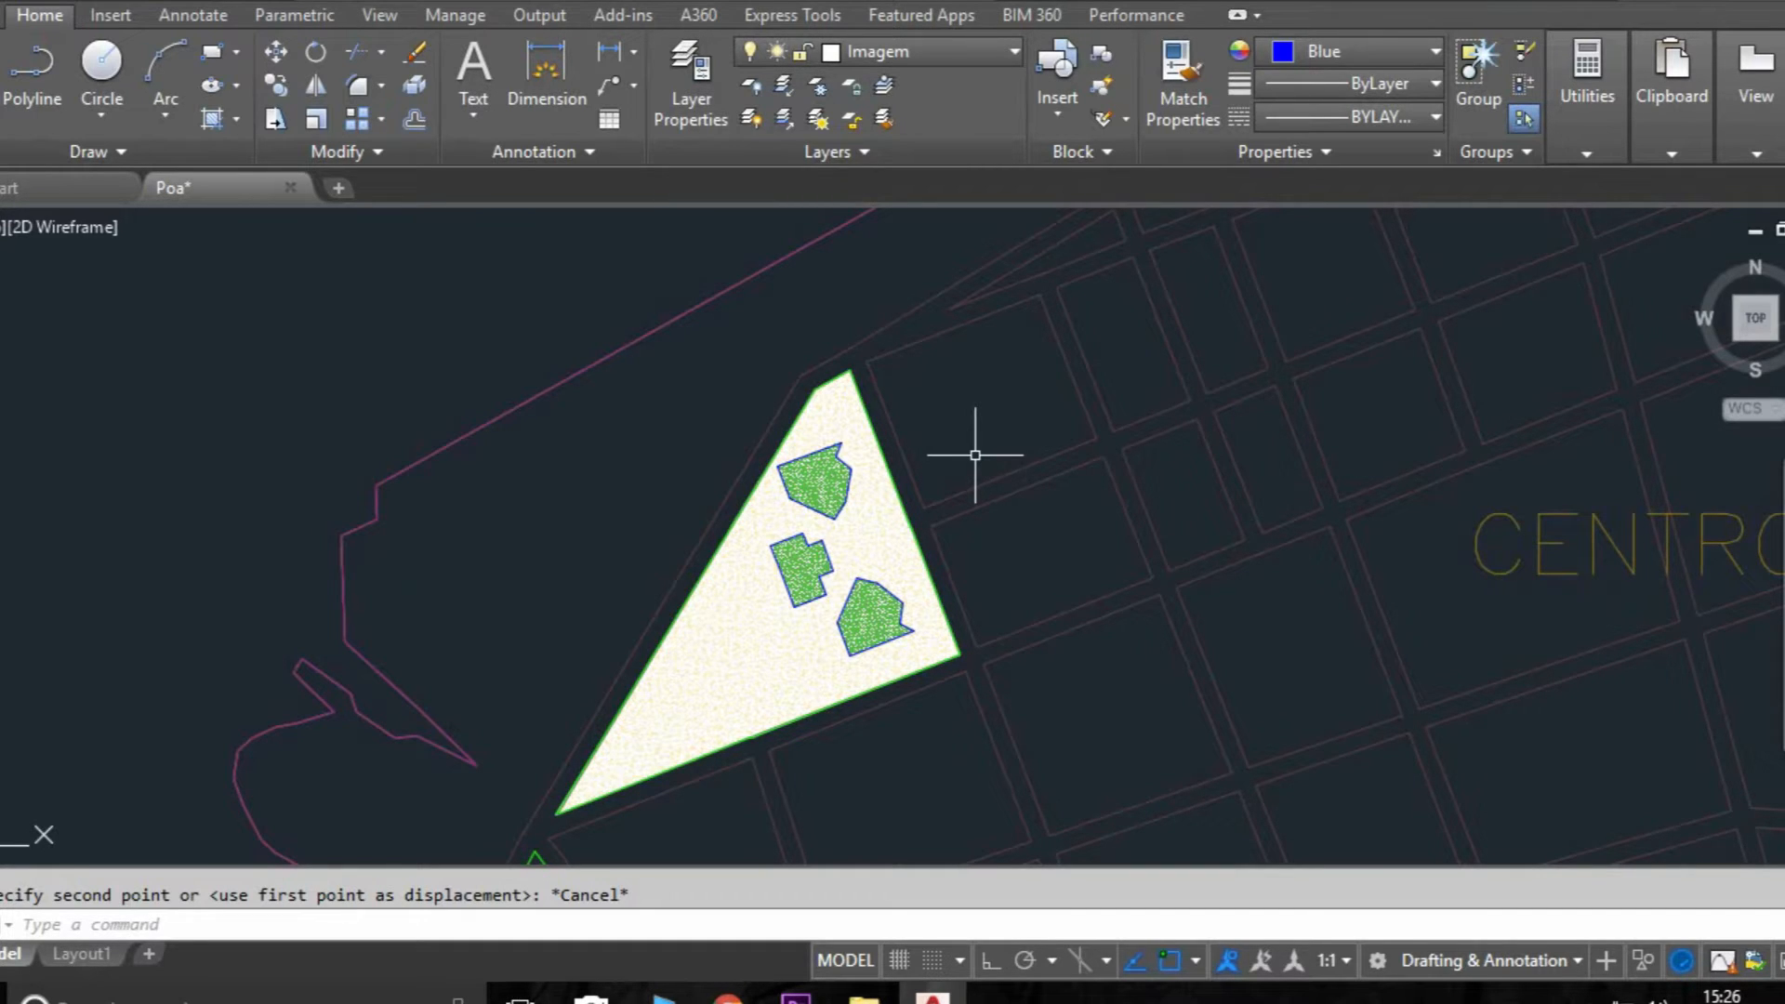
pyautogui.moveTo(1465, 218)
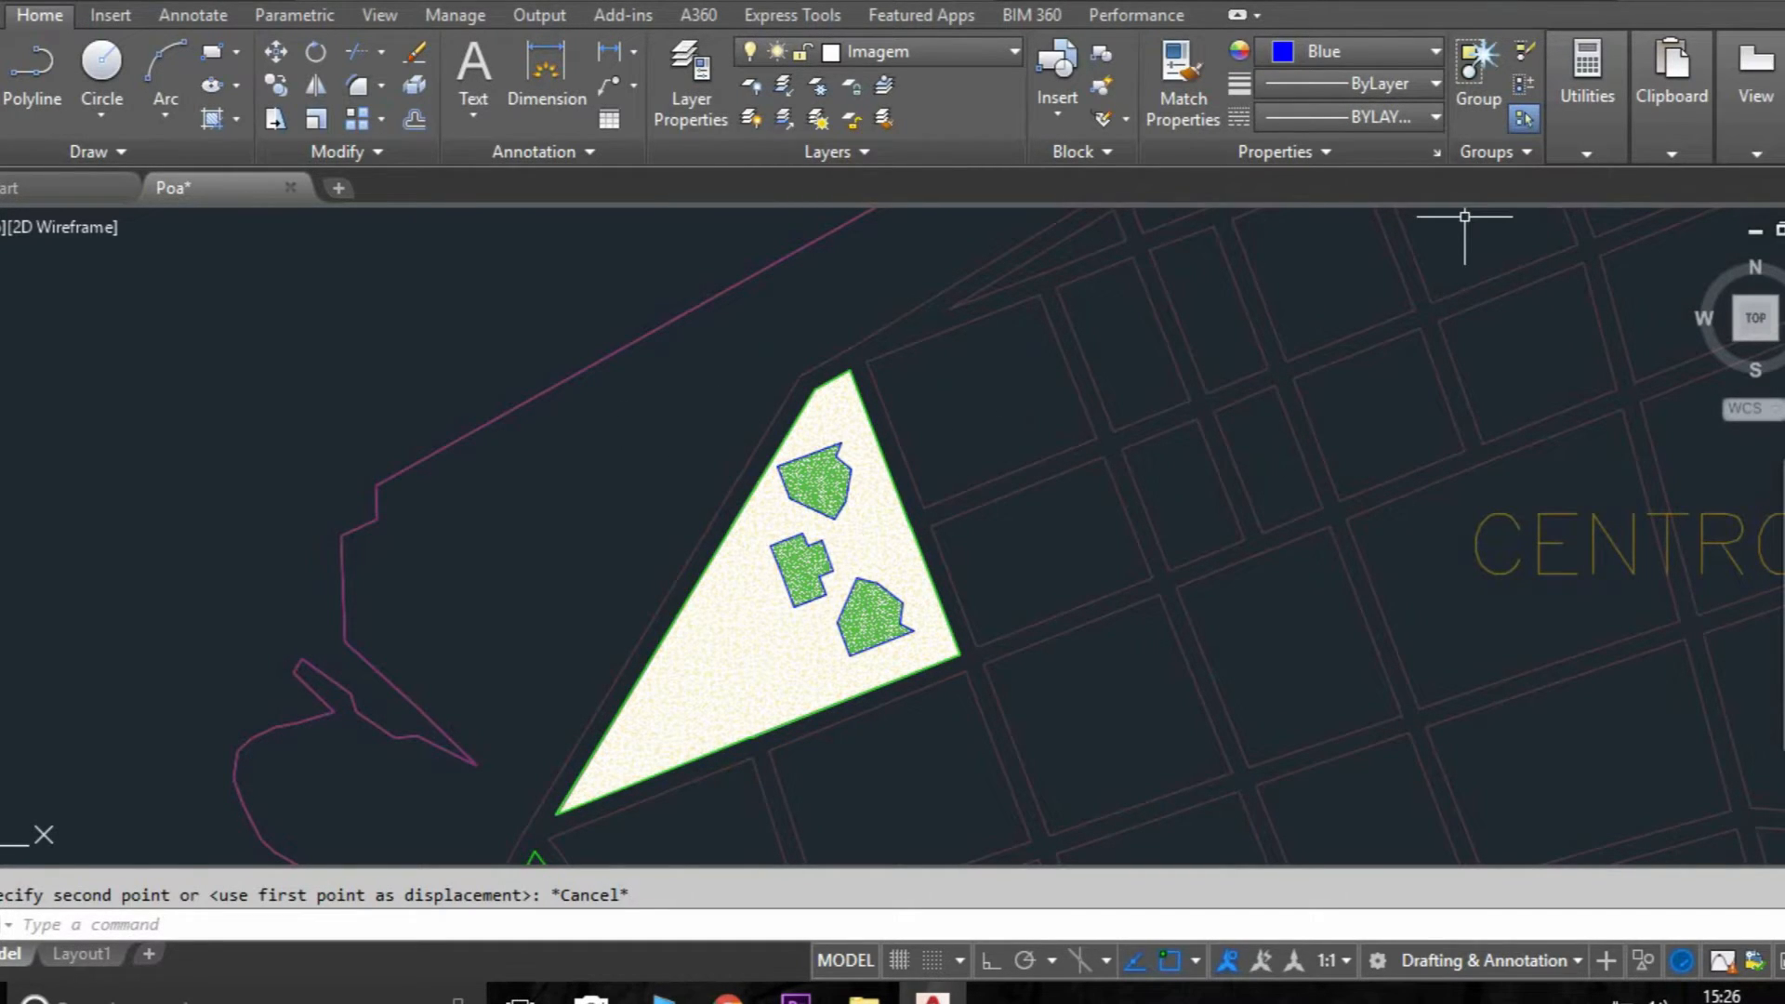
pyautogui.click(1538, 960)
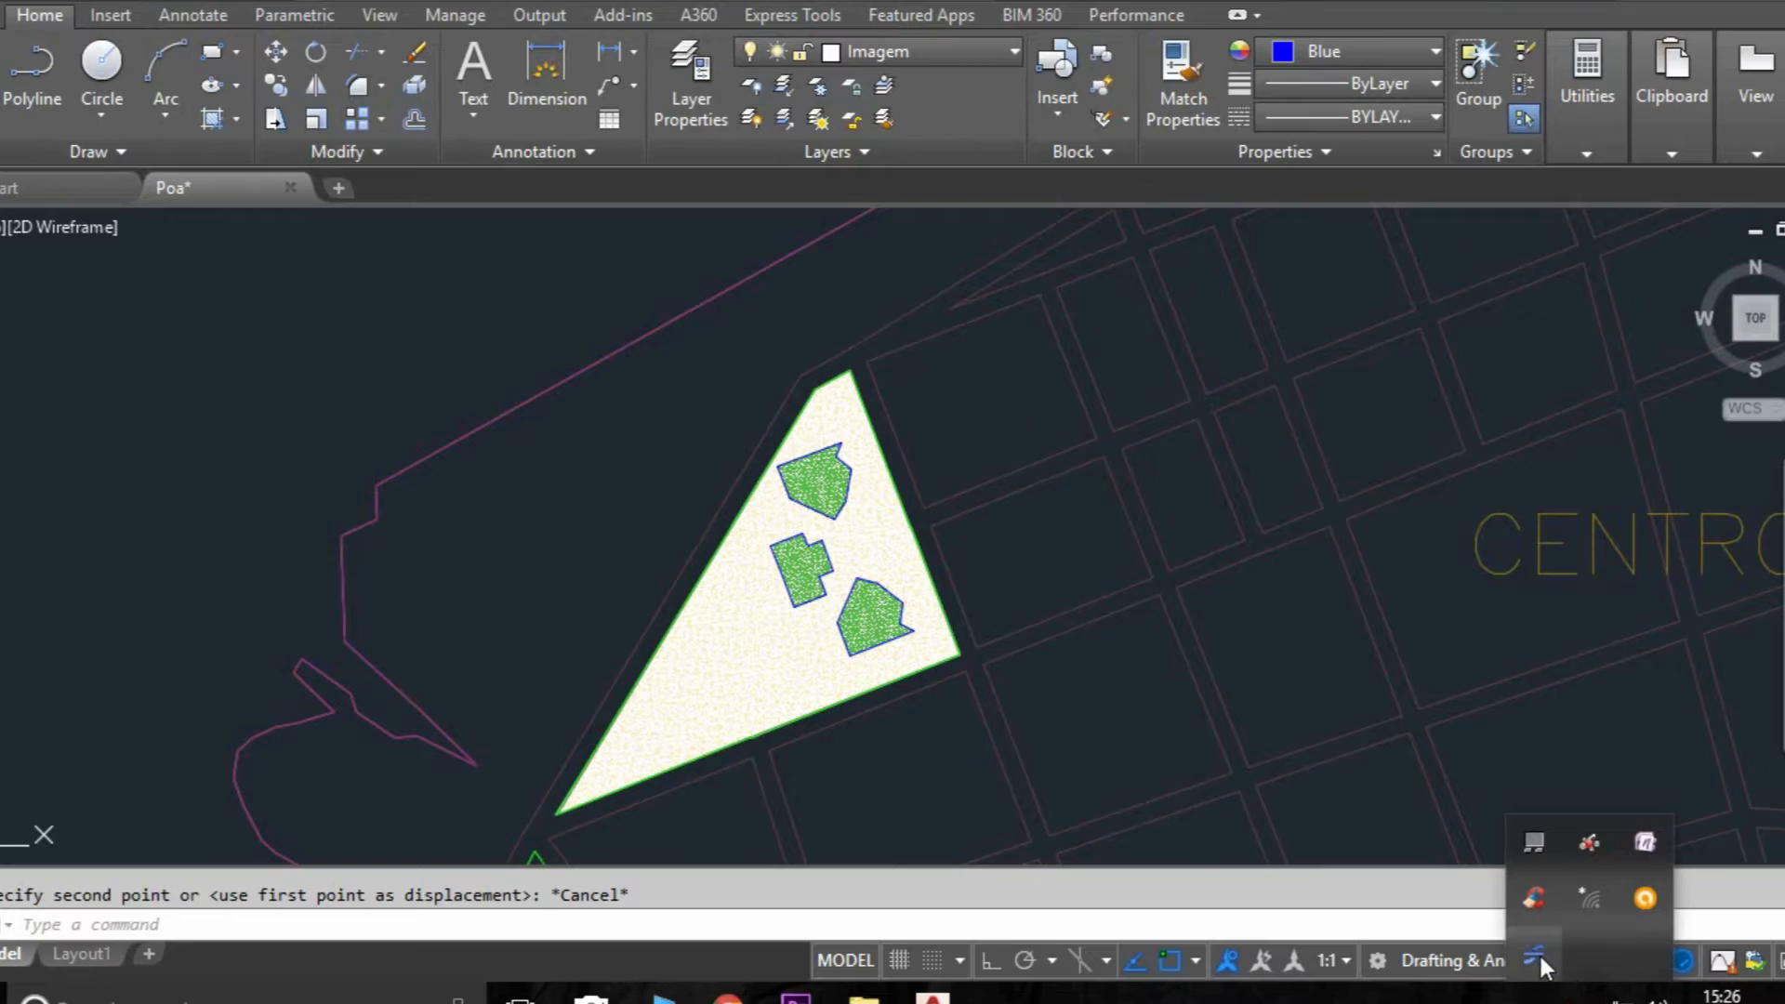